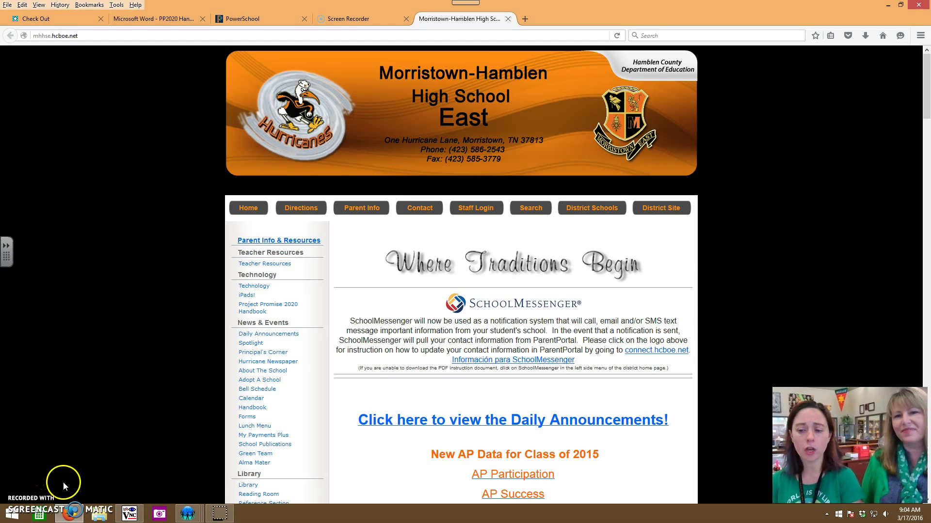
# Step: Go to portal.office.com in Firefox to reach the Office 365 sign-in page
pyautogui.scroll(-3)
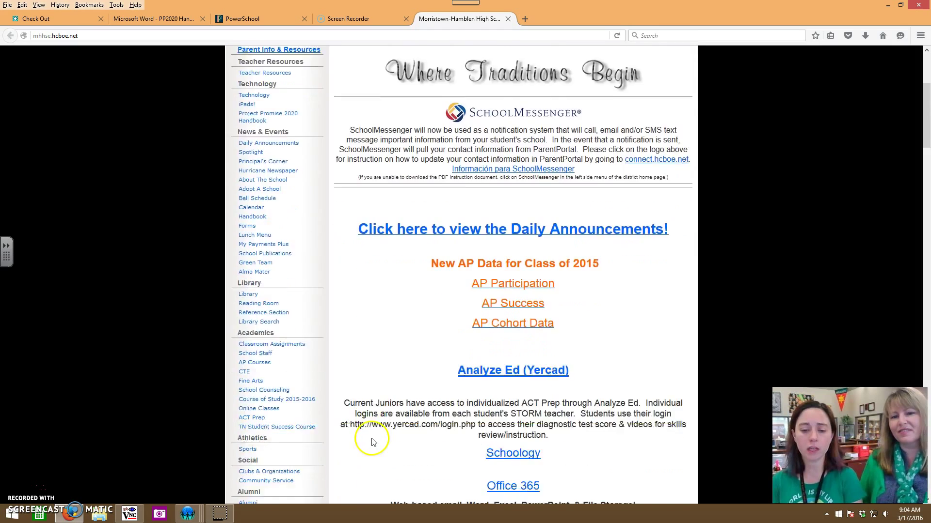
pyautogui.scroll(-3)
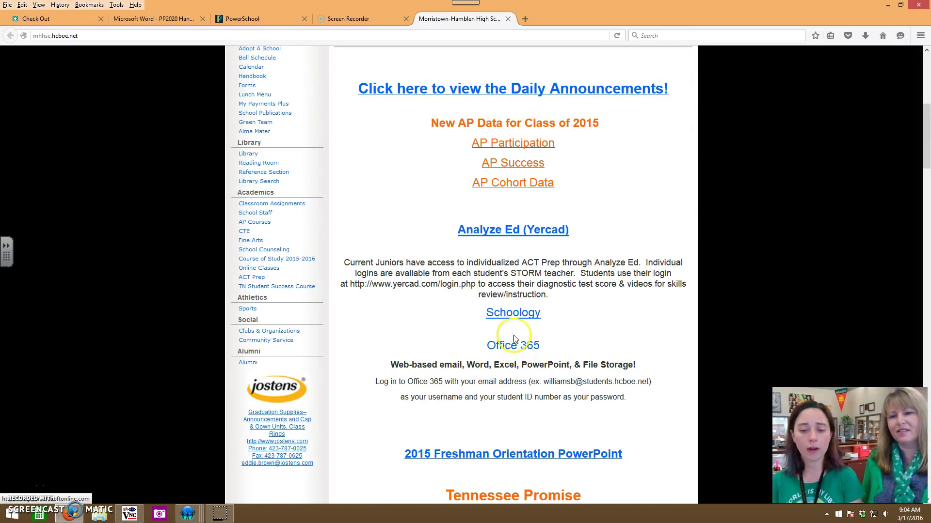
pyautogui.moveTo(522, 361)
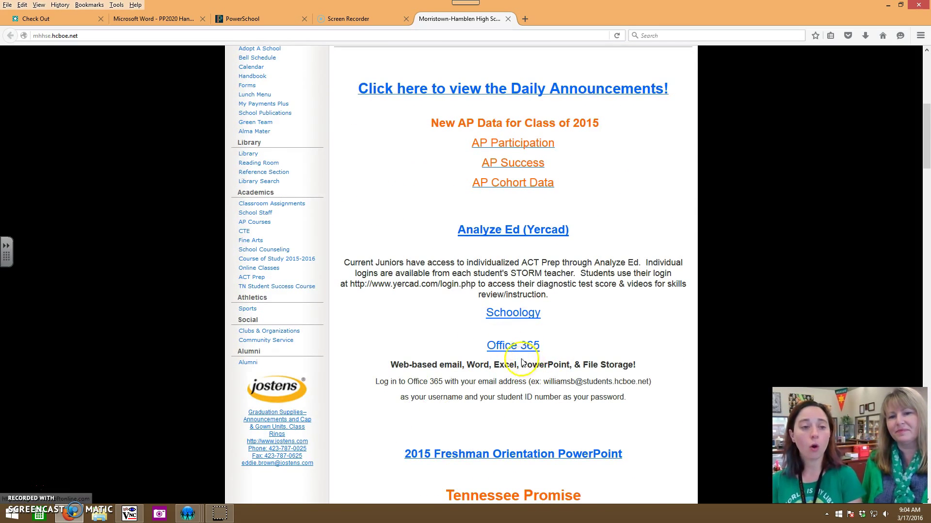
pyautogui.scroll(3)
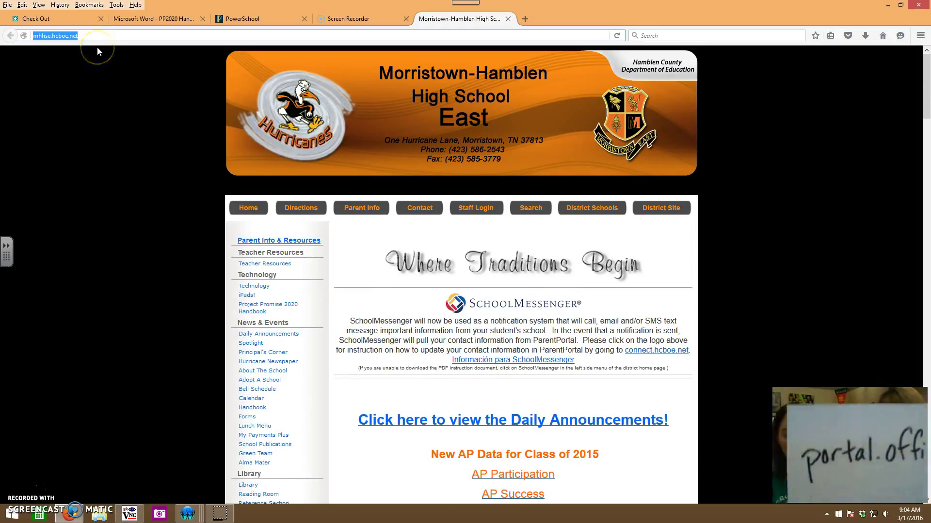
pyautogui.write('portal.office.com%2flanding.aspx%3ftarget%3d%')
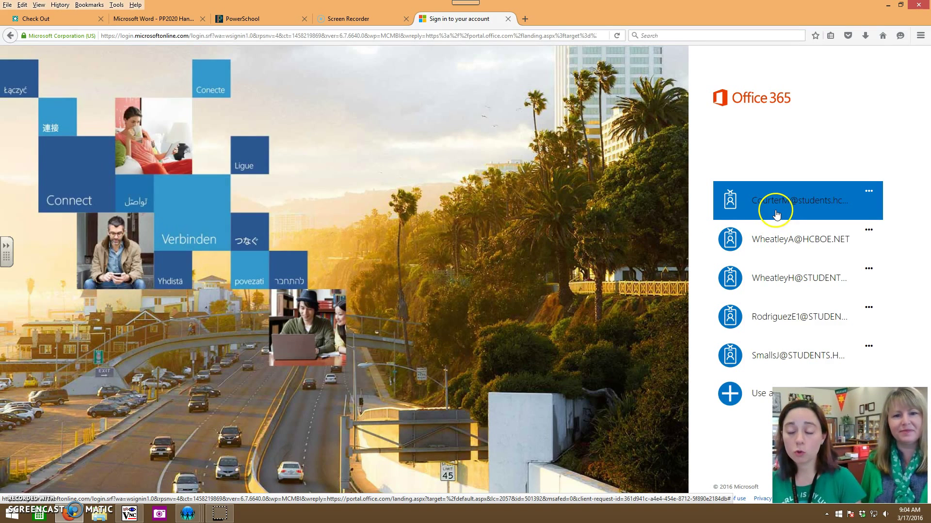
pyautogui.moveTo(798, 211)
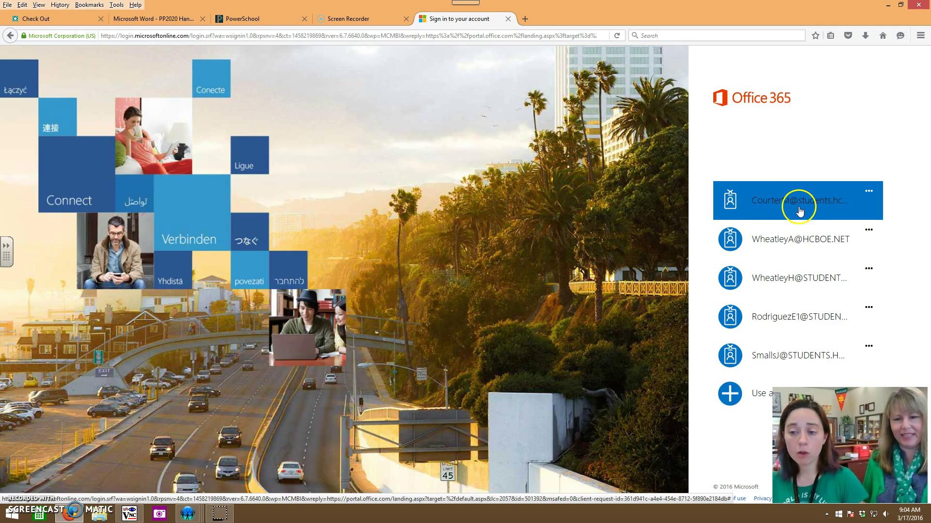
# Step: Sign in with the saved student school account and its password
pyautogui.click(796, 201)
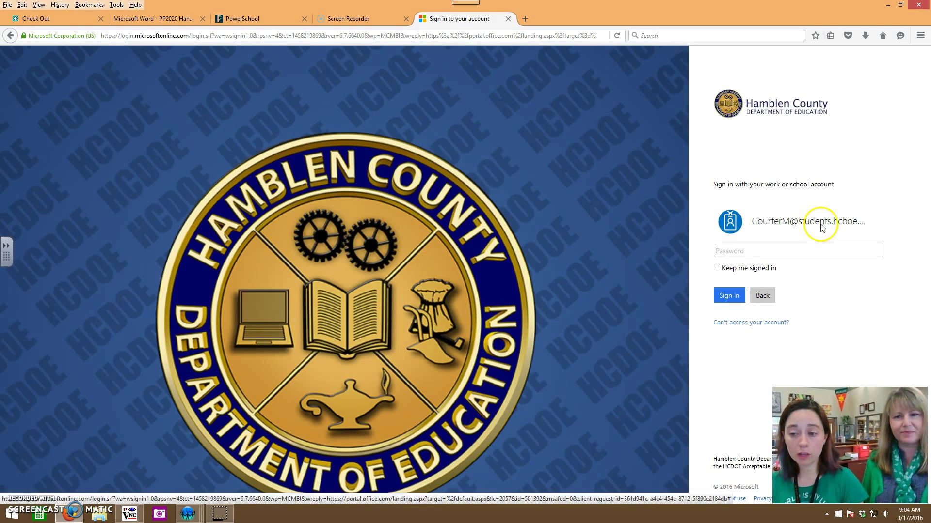
pyautogui.moveTo(825, 244)
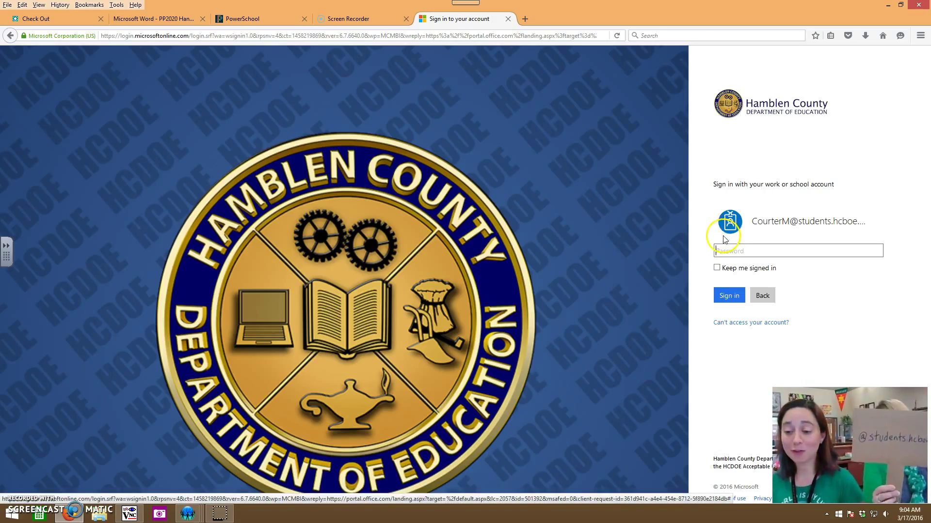
pyautogui.moveTo(702, 233)
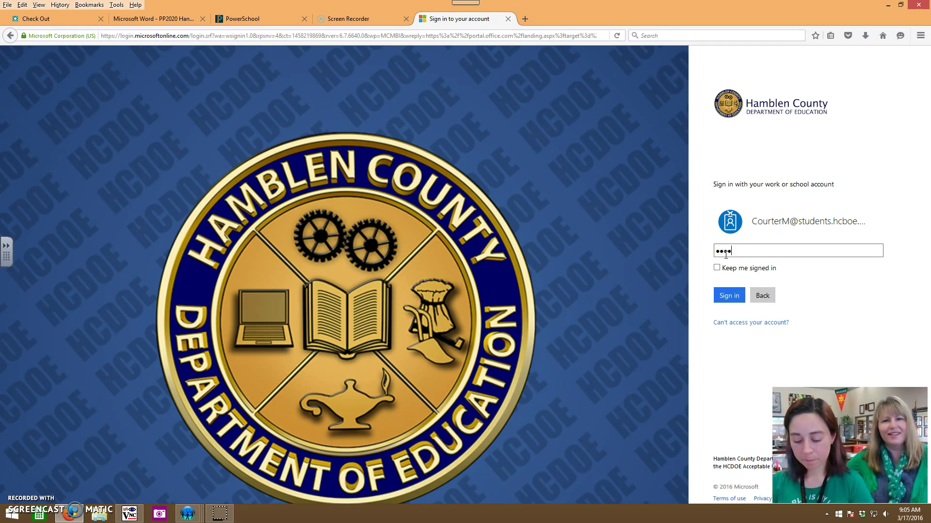
pyautogui.click(728, 294)
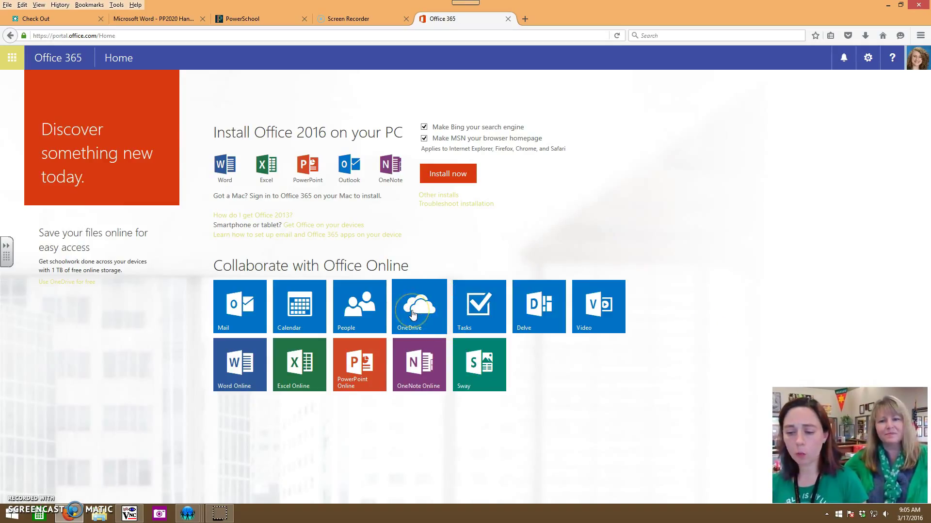
# Step: Go to OneDrive from the Office 365 home page to see the Files list
pyautogui.click(419, 305)
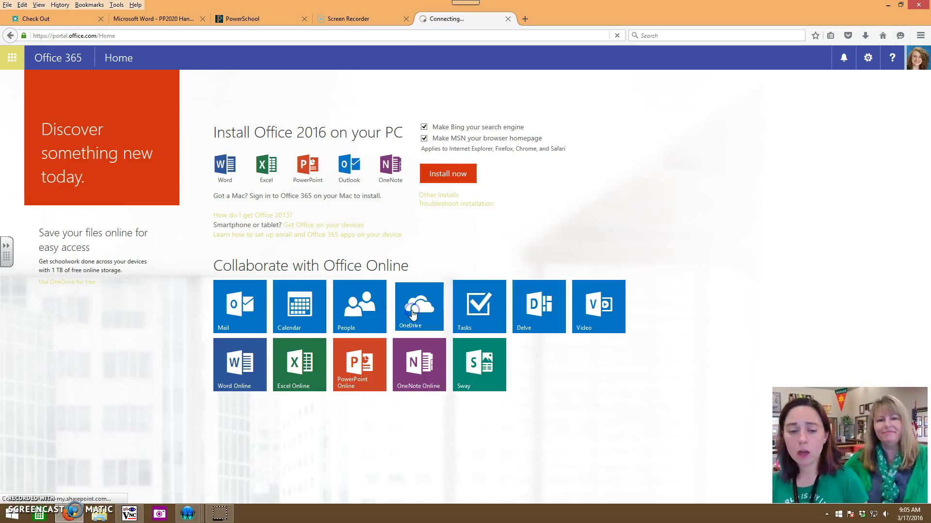
pyautogui.click(418, 305)
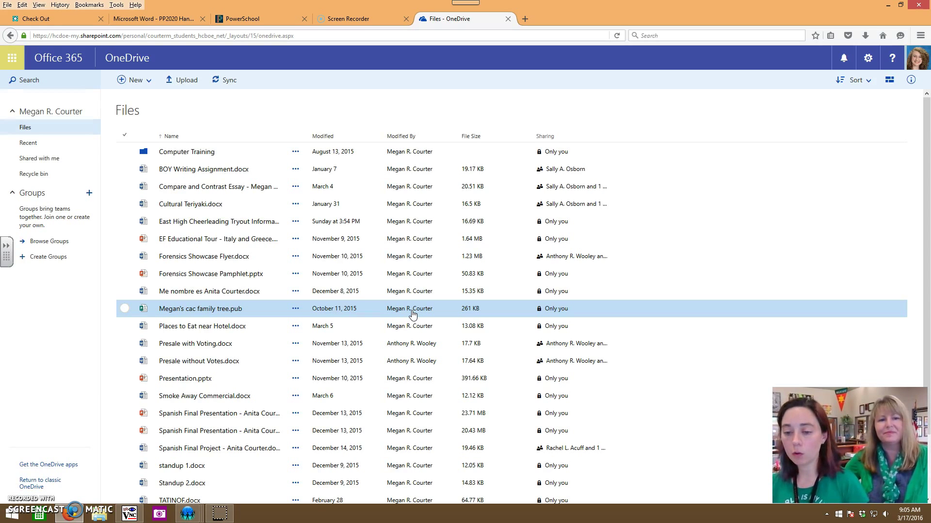
pyautogui.moveTo(196, 385)
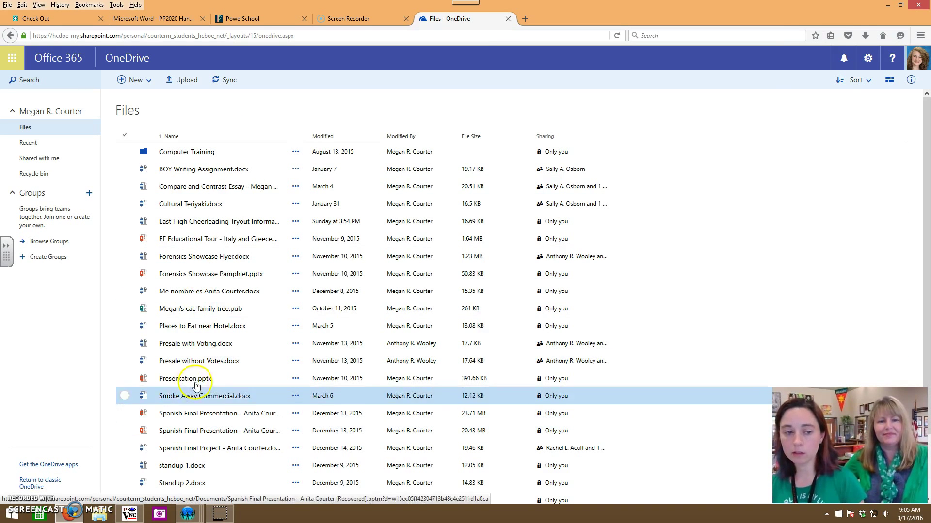
pyautogui.moveTo(218, 186)
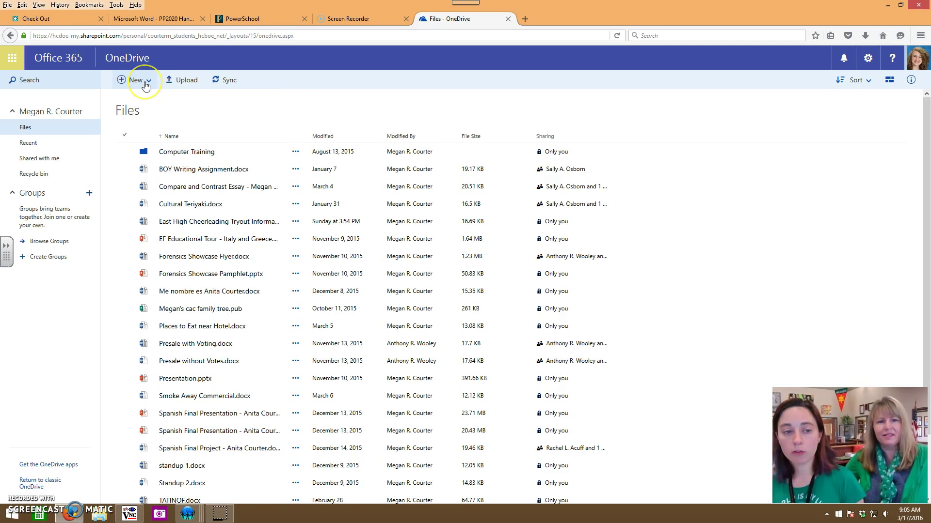
# Step: Create a new blank Word document from the OneDrive New menu
pyautogui.click(135, 79)
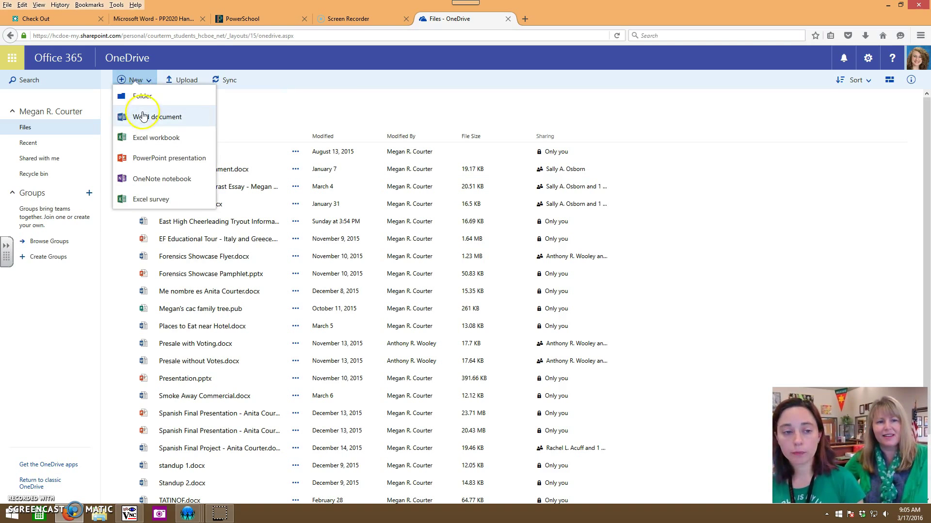
pyautogui.click(157, 116)
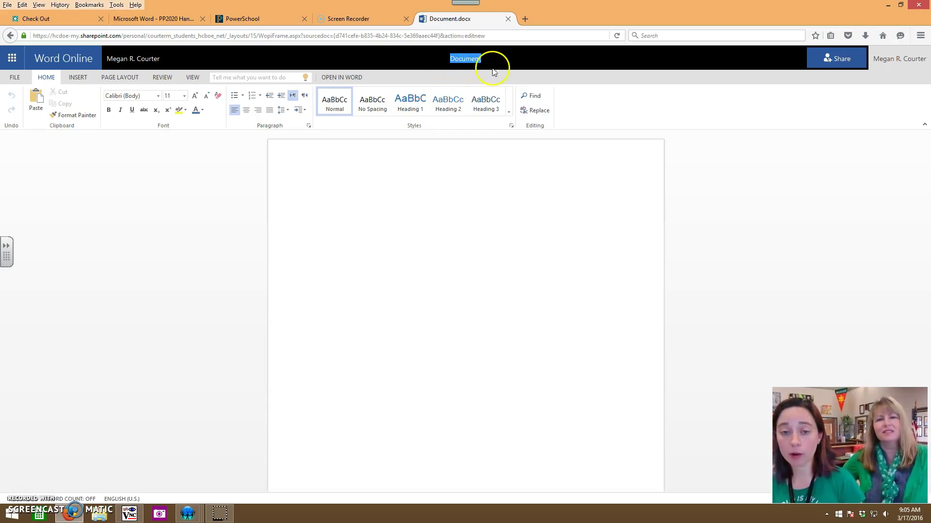
pyautogui.moveTo(464, 58)
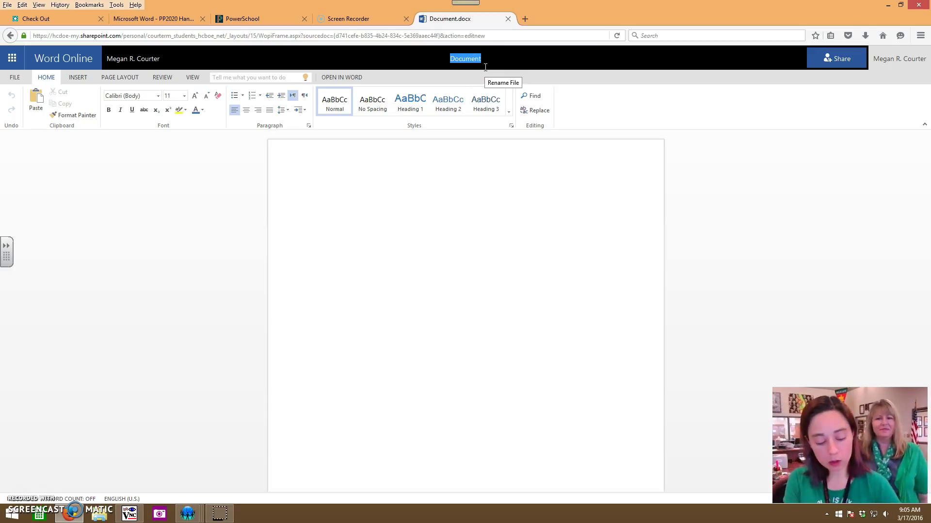
# Step: Name the new document 'Analytic Essay'
pyautogui.write('Analy')
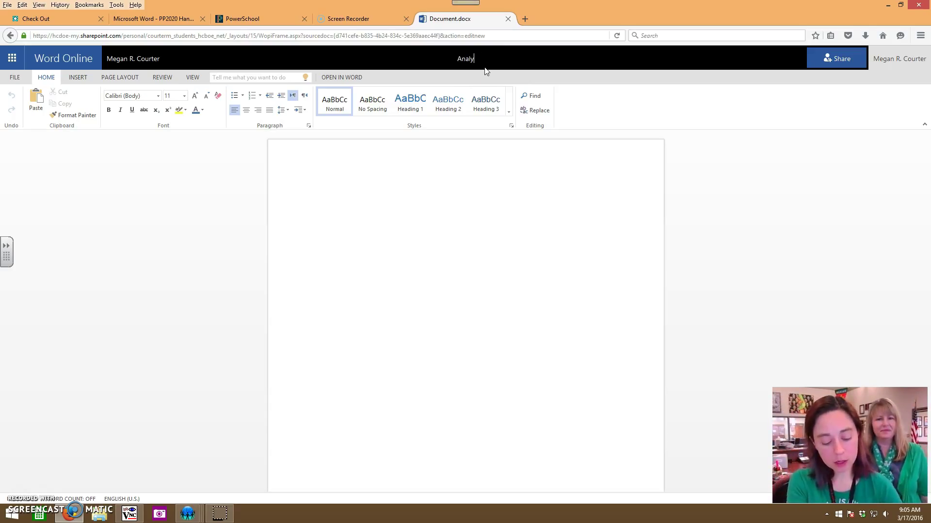
pyautogui.write('tic E')
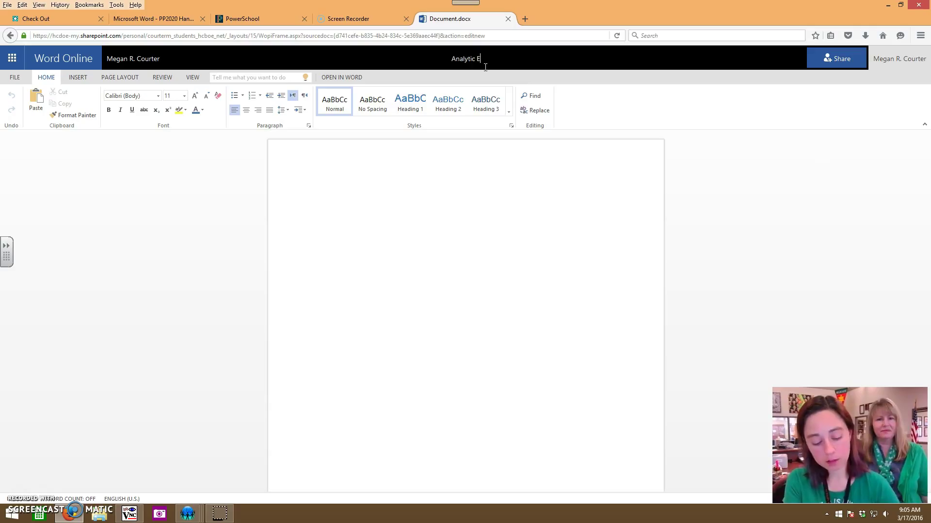
pyautogui.write('ssay')
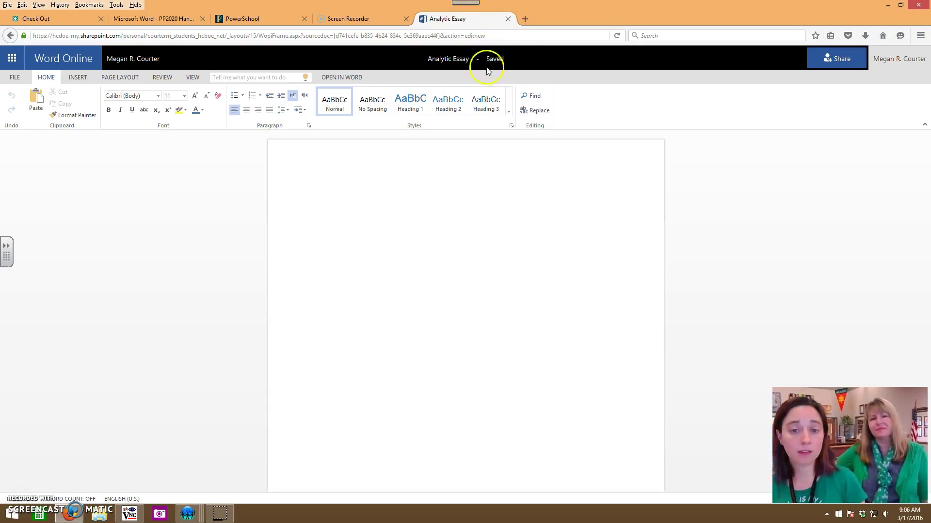
pyautogui.moveTo(465, 274)
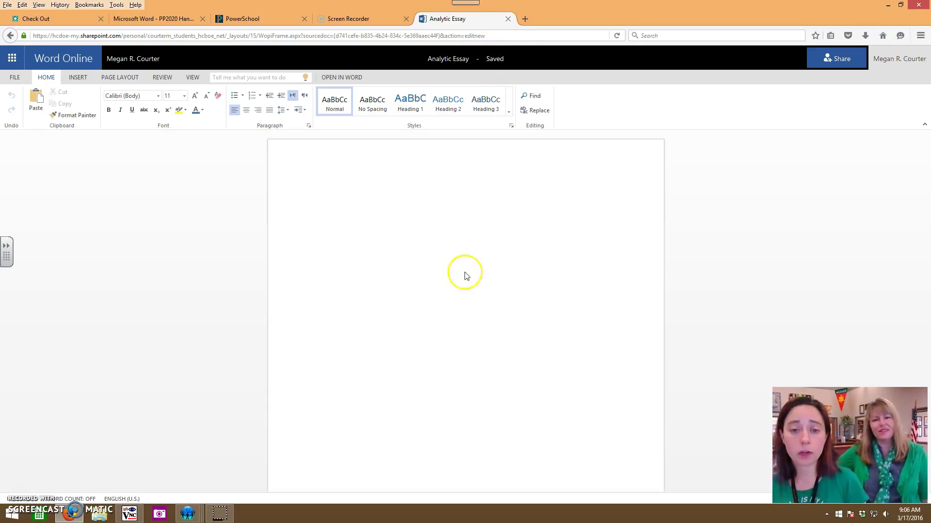
pyautogui.moveTo(446, 315)
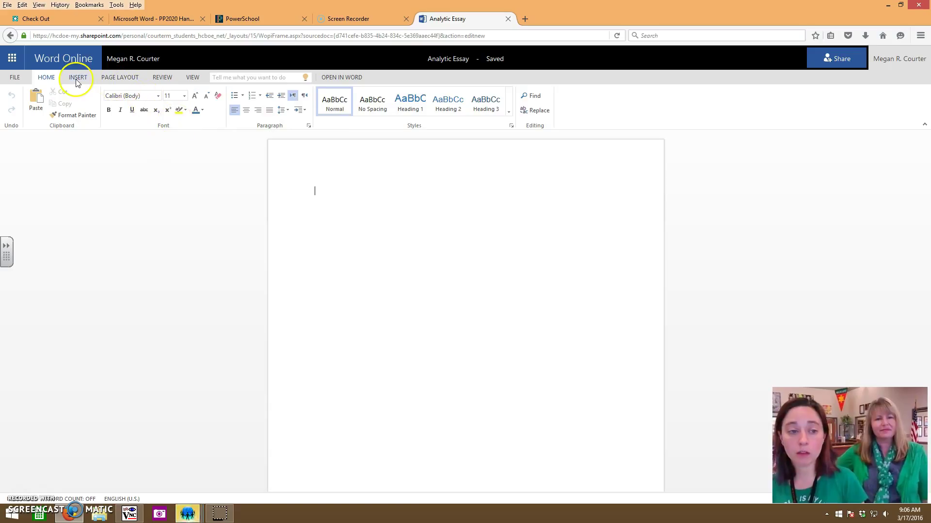
# Step: Add the last name 'courter' to the page header and return to the body
pyautogui.click(77, 77)
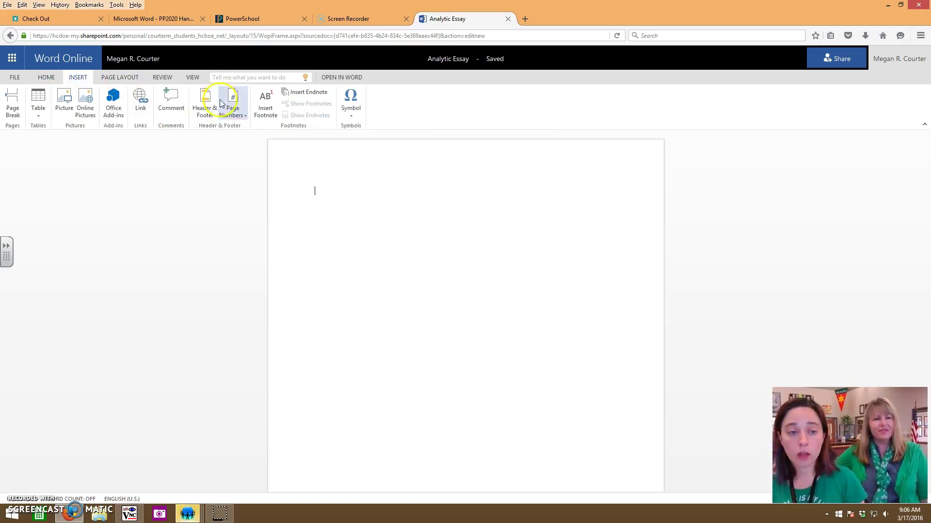
pyautogui.click(205, 104)
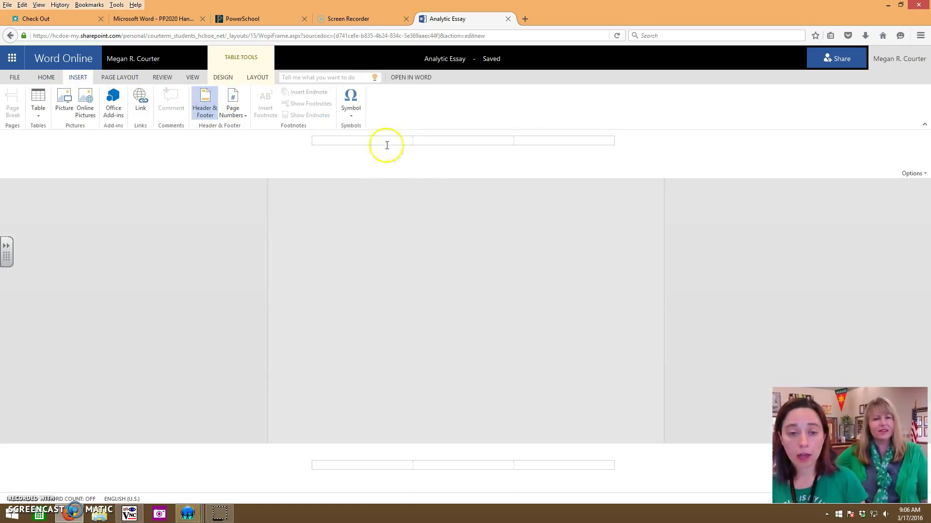
pyautogui.moveTo(562, 142)
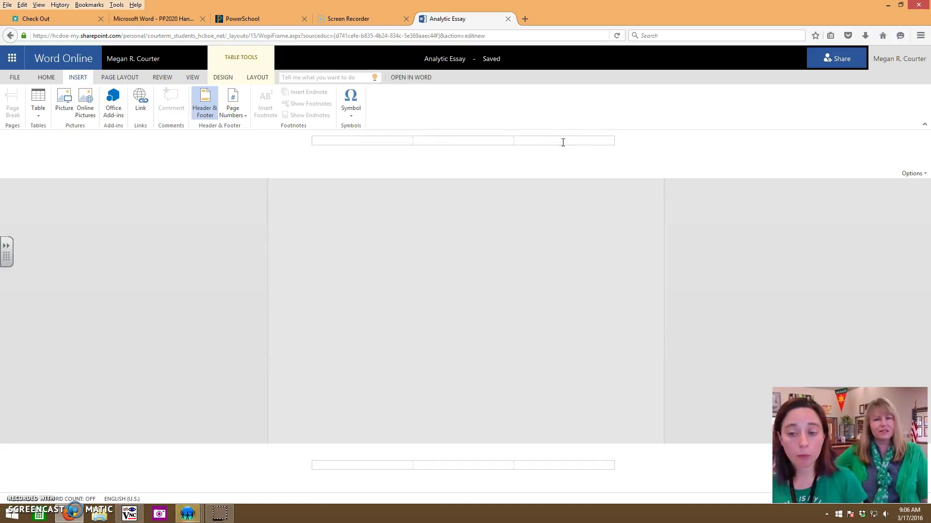
pyautogui.write('c')
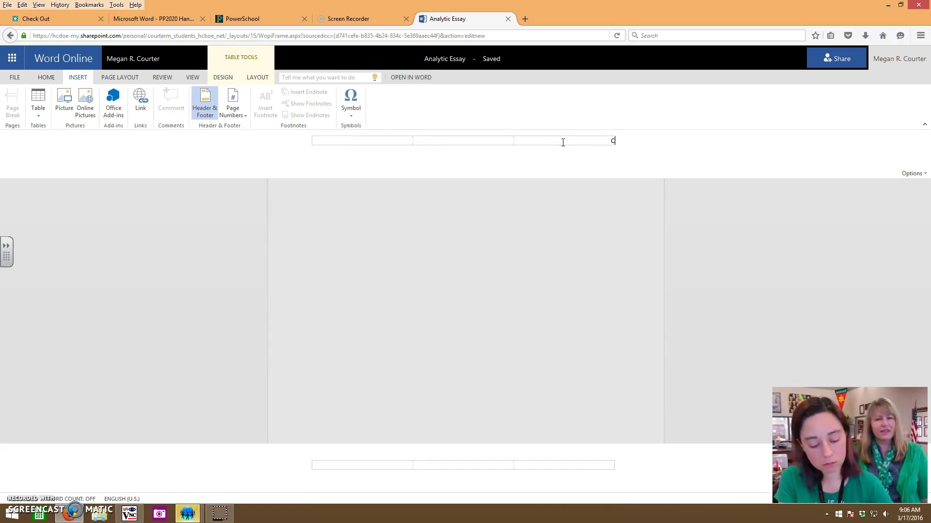
pyautogui.write('ourter')
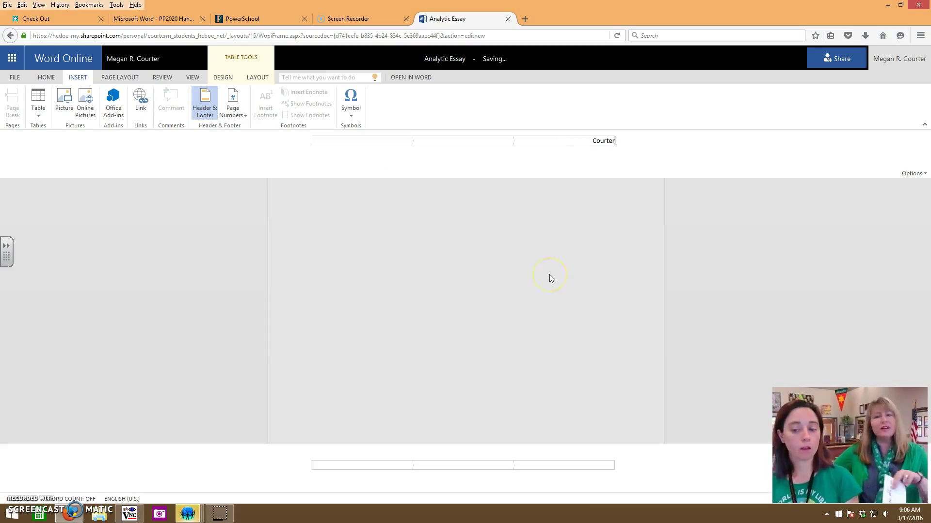
pyautogui.click(546, 267)
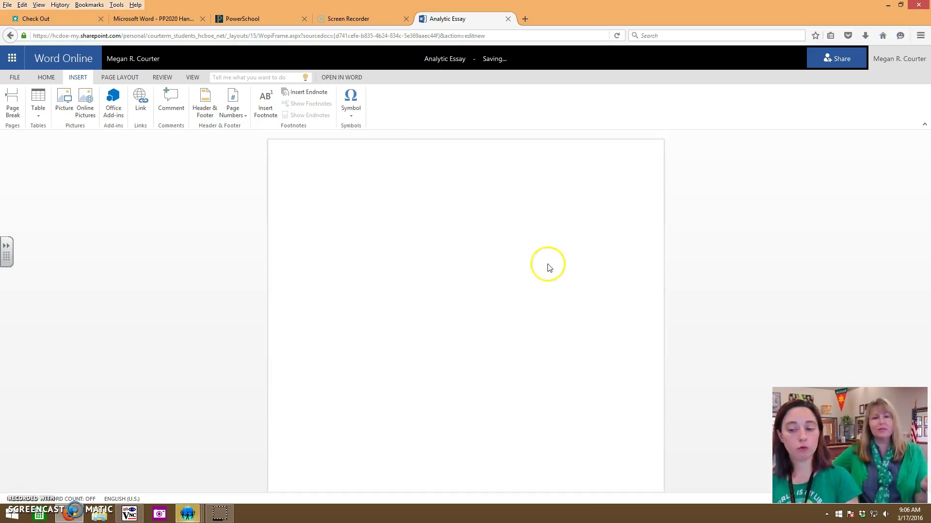
pyautogui.moveTo(533, 272)
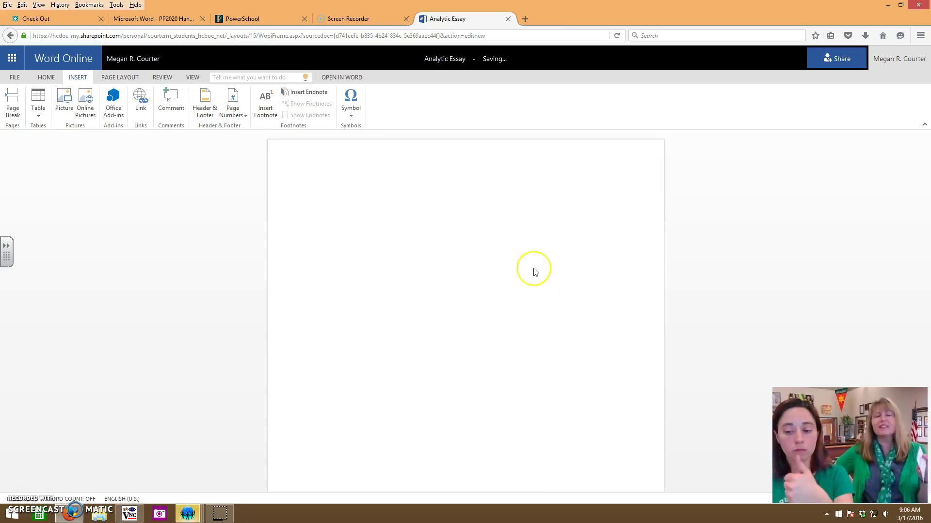
pyautogui.moveTo(493, 273)
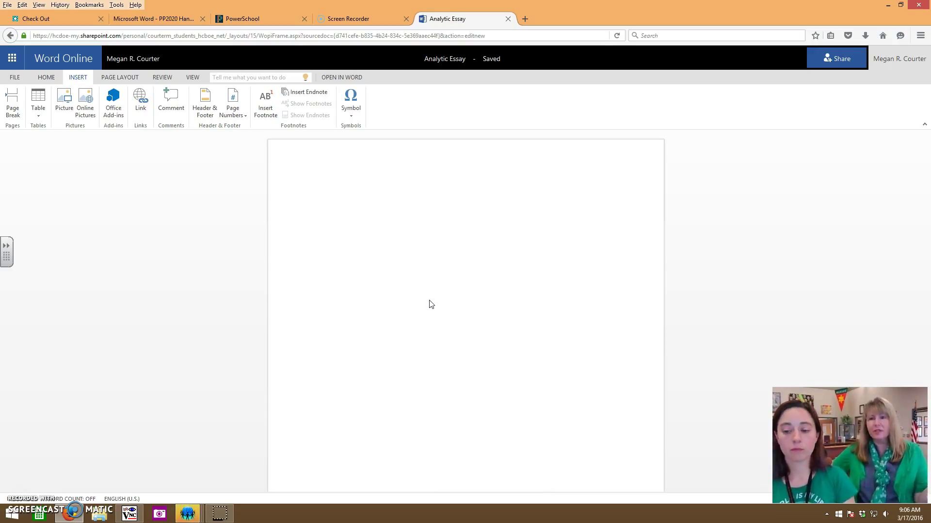
# Step: Check the Home formatting options, leaving the font at Calibri size 11
pyautogui.click(434, 305)
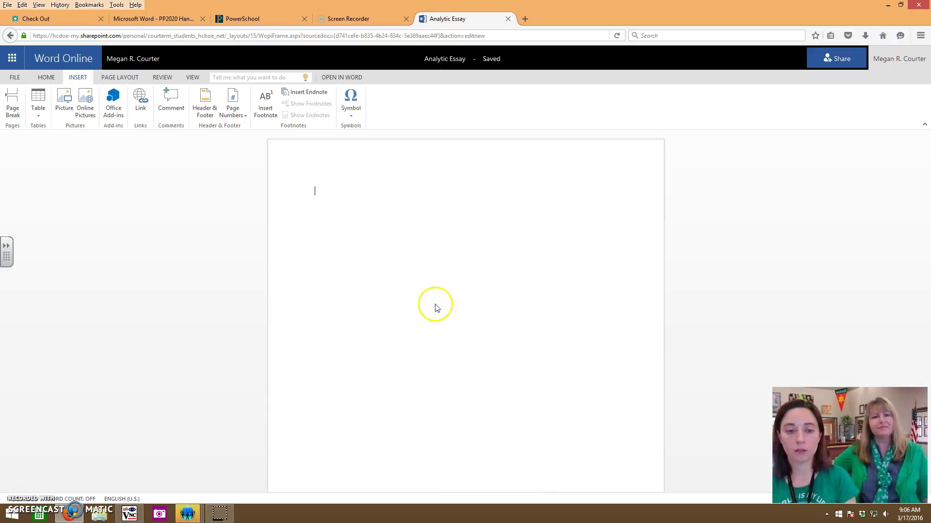
pyautogui.click(45, 77)
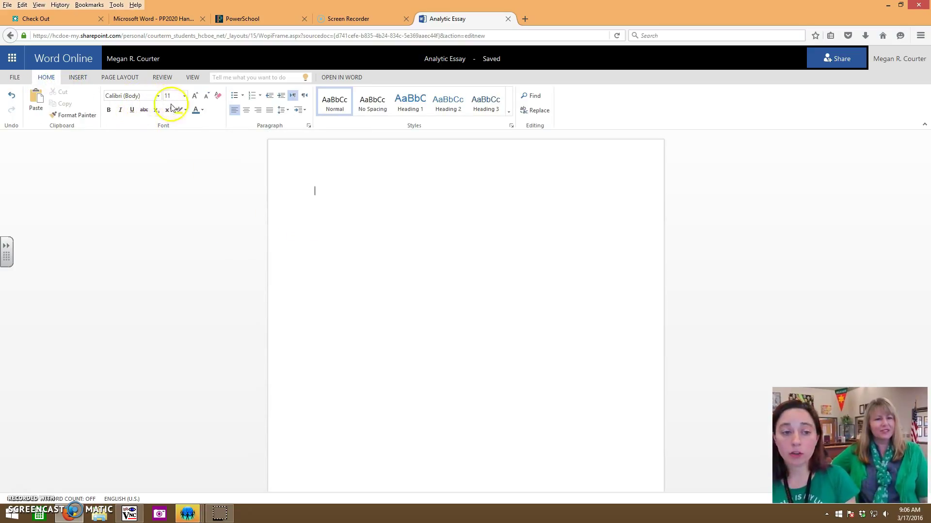
pyautogui.click(169, 96)
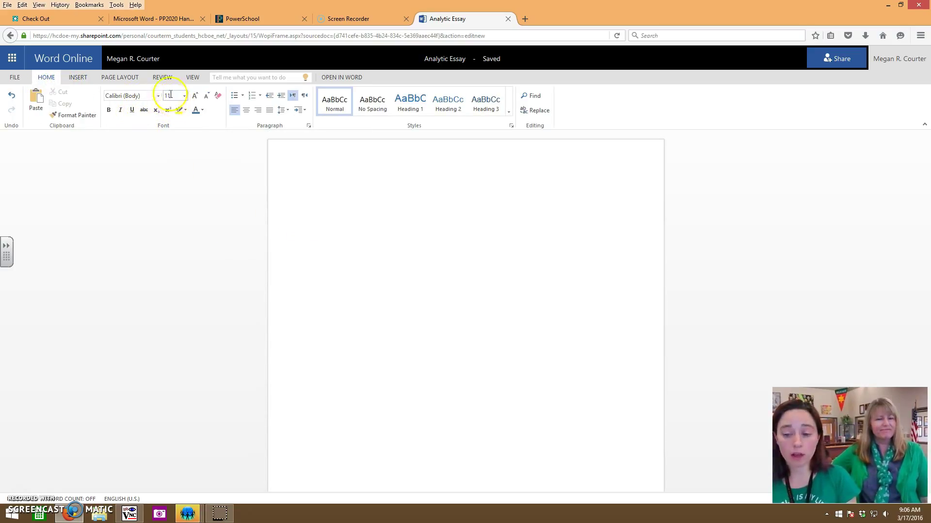
pyautogui.moveTo(171, 96)
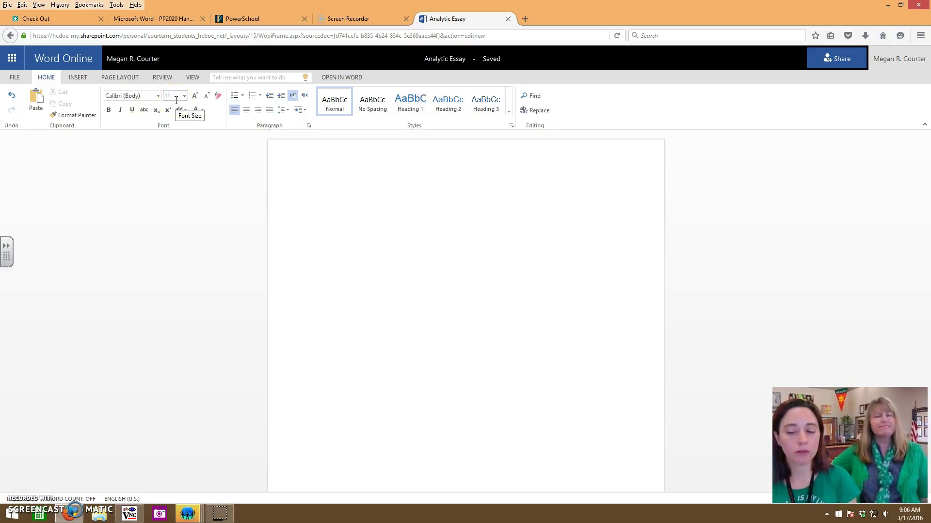
pyautogui.click(315, 191)
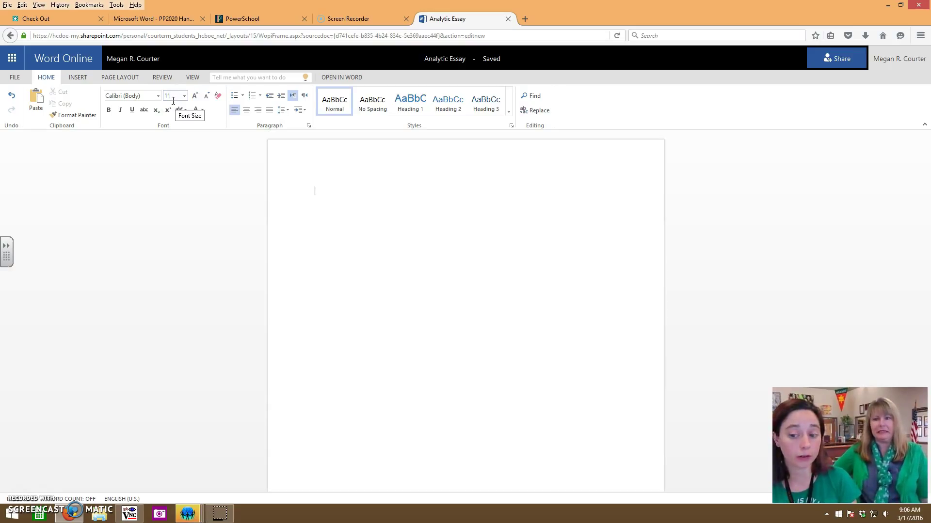
pyautogui.moveTo(263, 119)
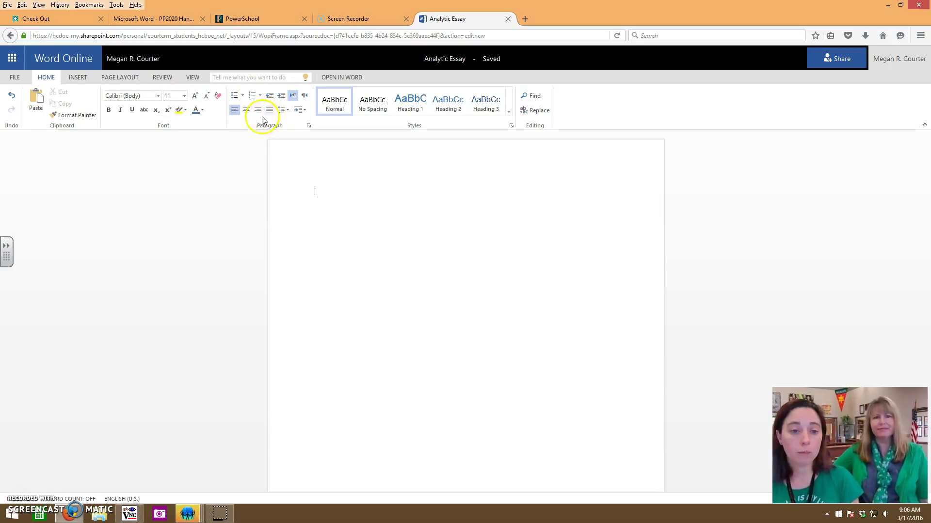
pyautogui.moveTo(282, 109)
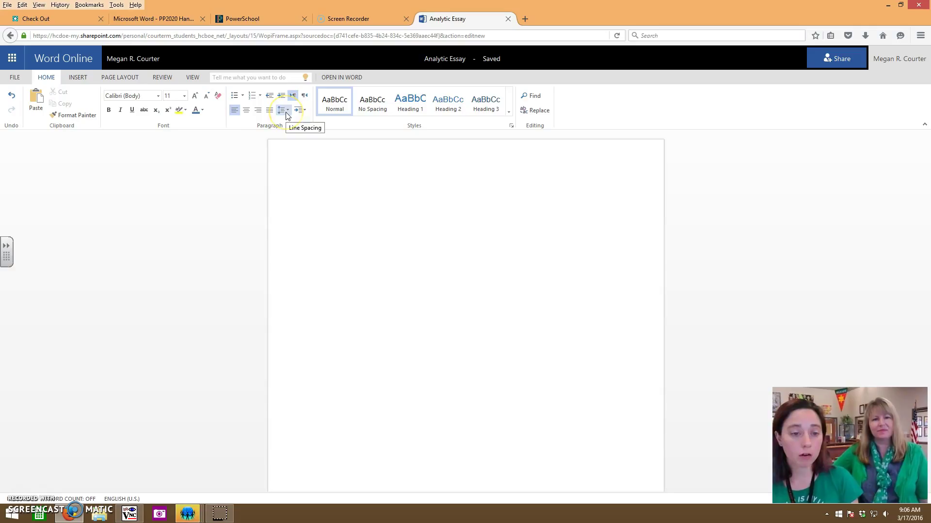
# Step: Choose a line spacing value for the first paragraph from the Paragraph group
pyautogui.click(285, 110)
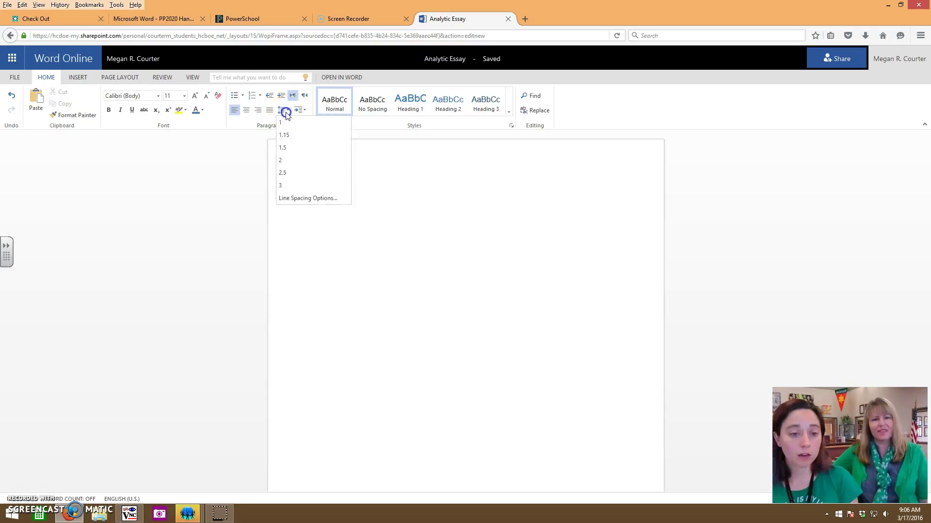
pyautogui.click(280, 160)
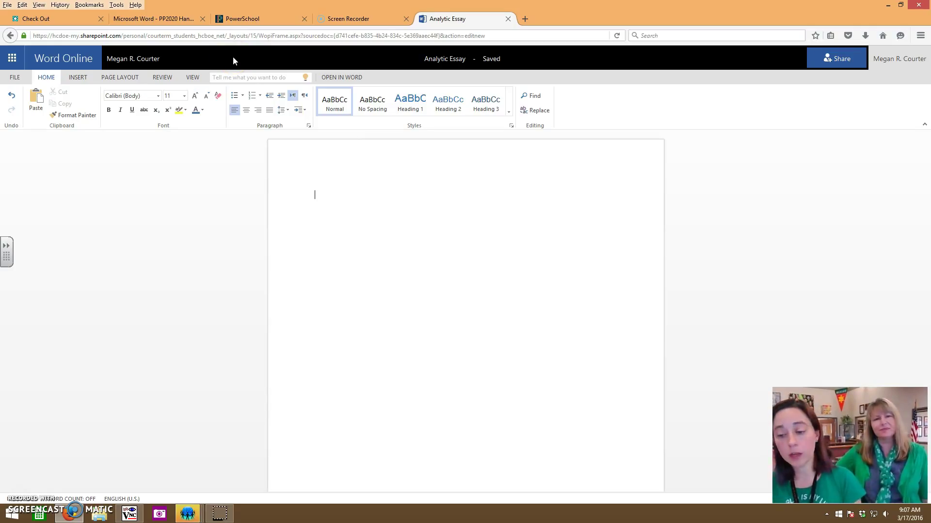
pyautogui.moveTo(226, 50)
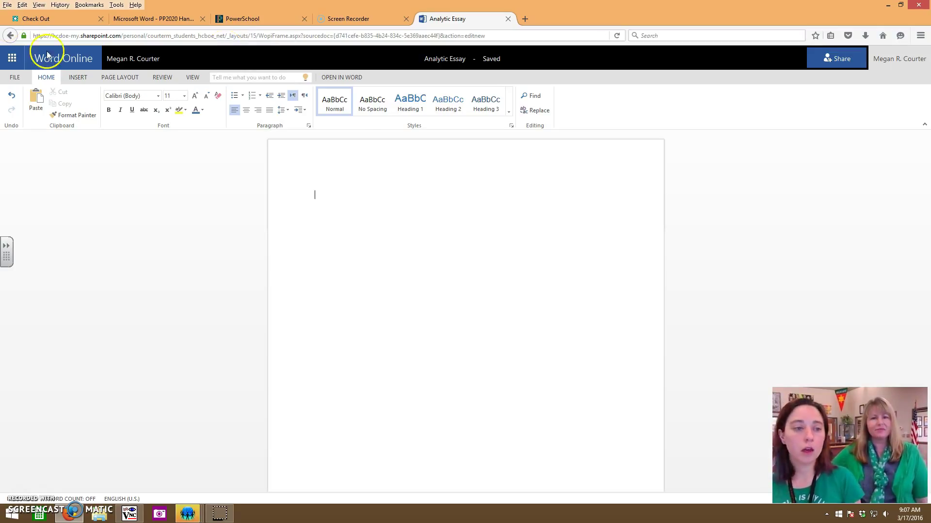
pyautogui.moveTo(414, 246)
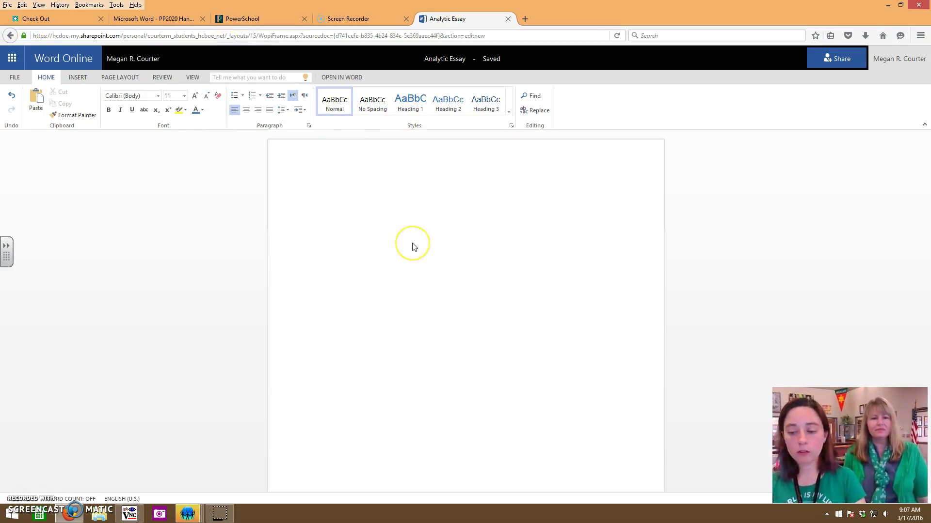
pyautogui.moveTo(575, 65)
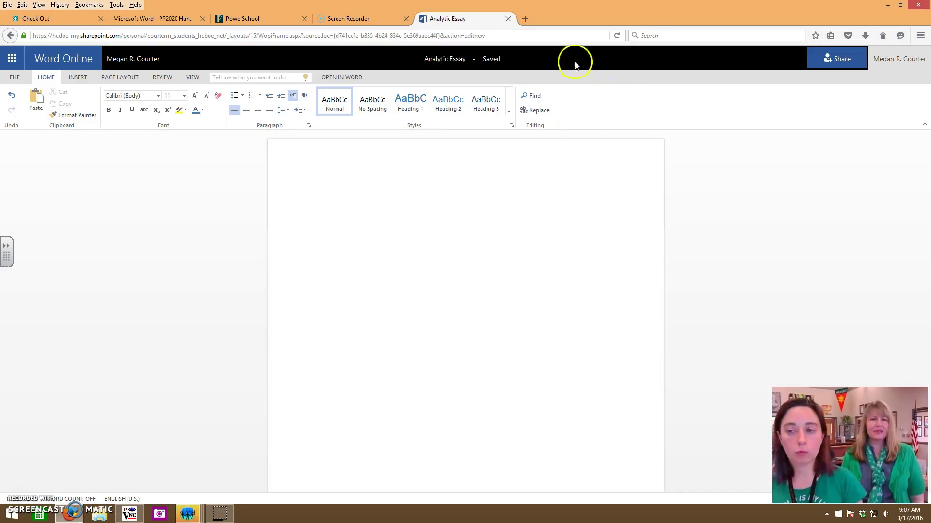
# Step: Close the essay tab and go to the high school website in a new tab
pyautogui.click(507, 19)
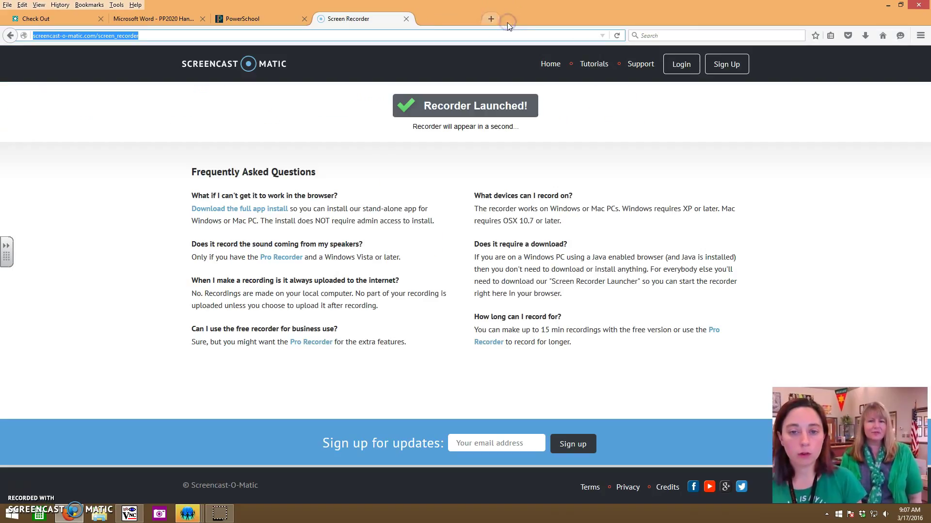
pyautogui.click(490, 18)
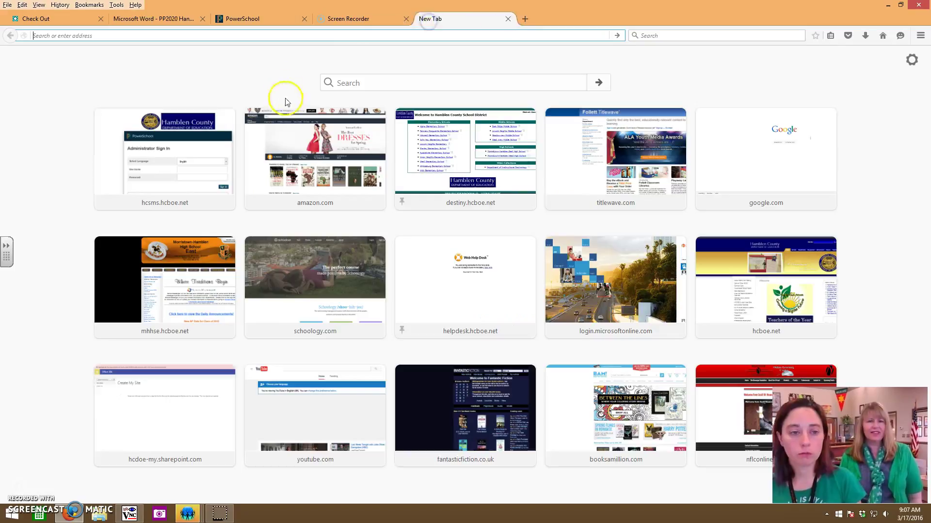
pyautogui.click(165, 279)
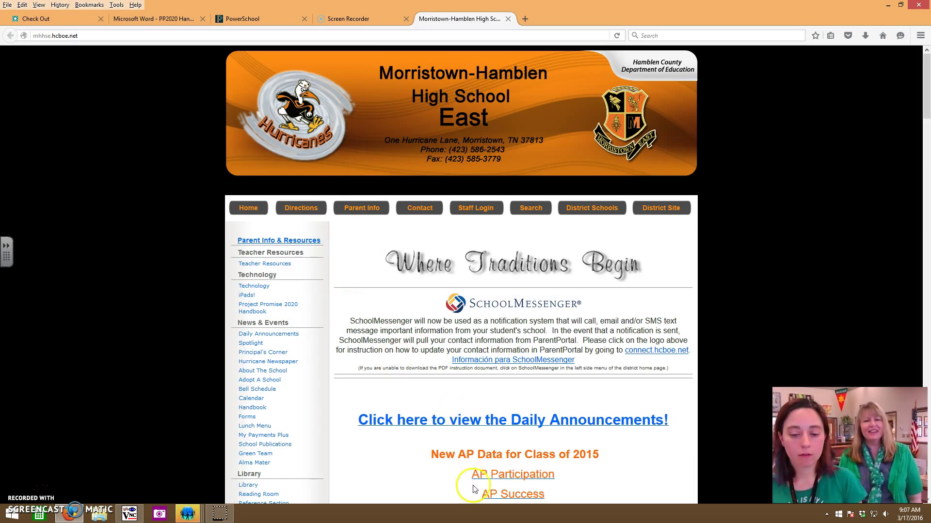
# Step: Follow the Office 365 link from the school homepage
pyautogui.scroll(-3)
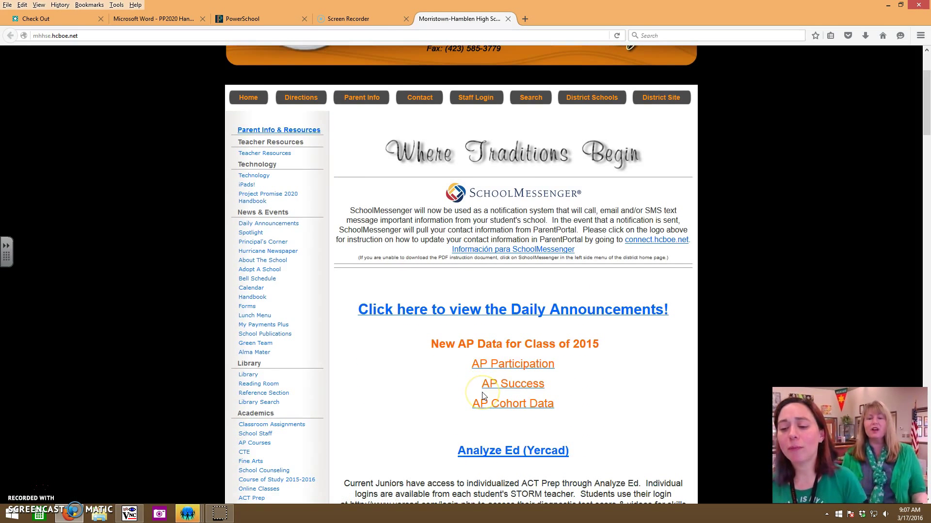
pyautogui.moveTo(482, 361)
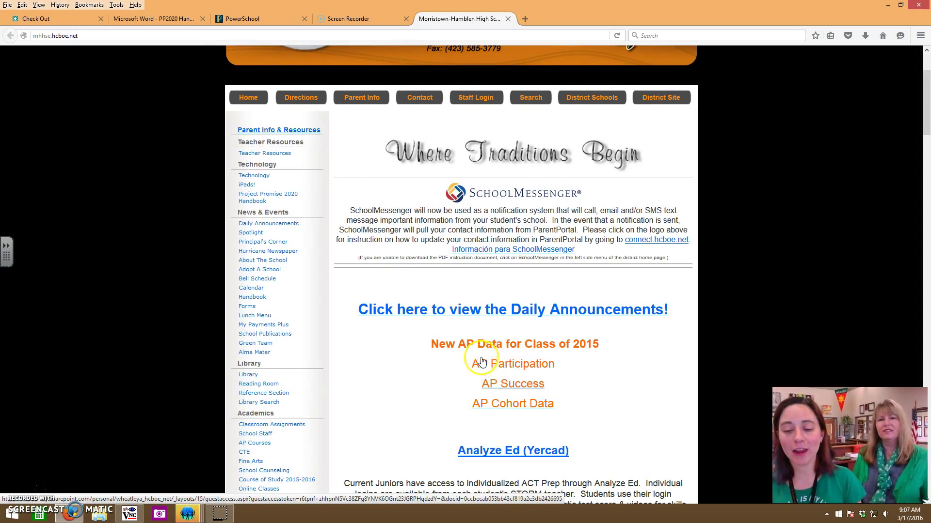
pyautogui.scroll(-3)
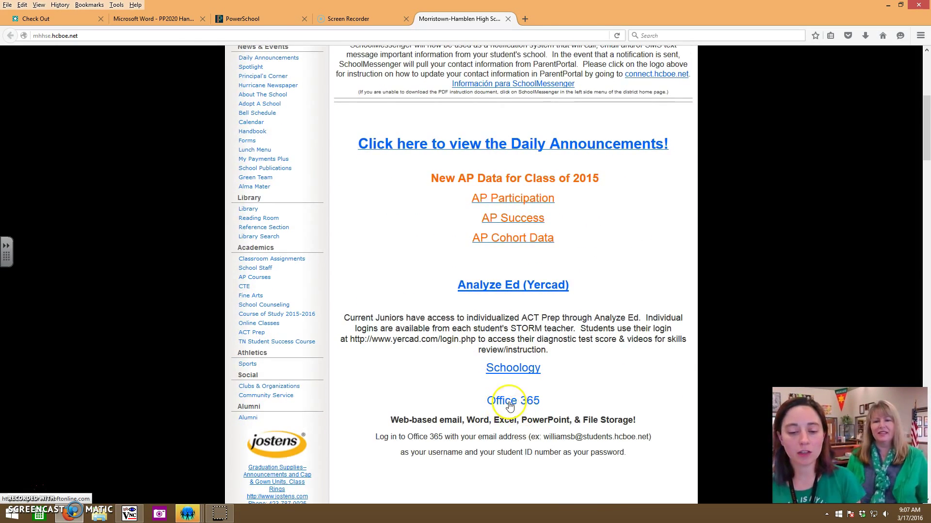
pyautogui.click(512, 400)
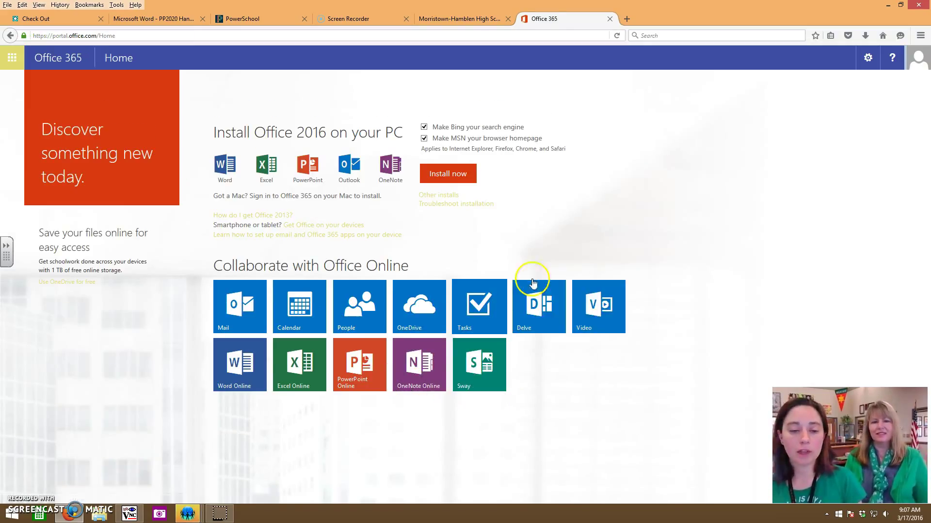
# Step: Reopen Analytic Essay.docx from the OneDrive Files list in Word Online
pyautogui.click(240, 365)
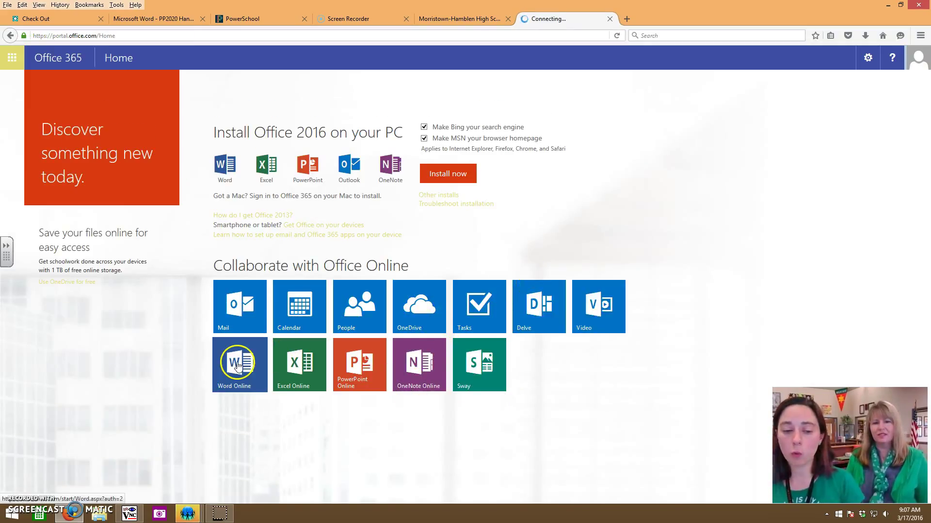
pyautogui.click(419, 305)
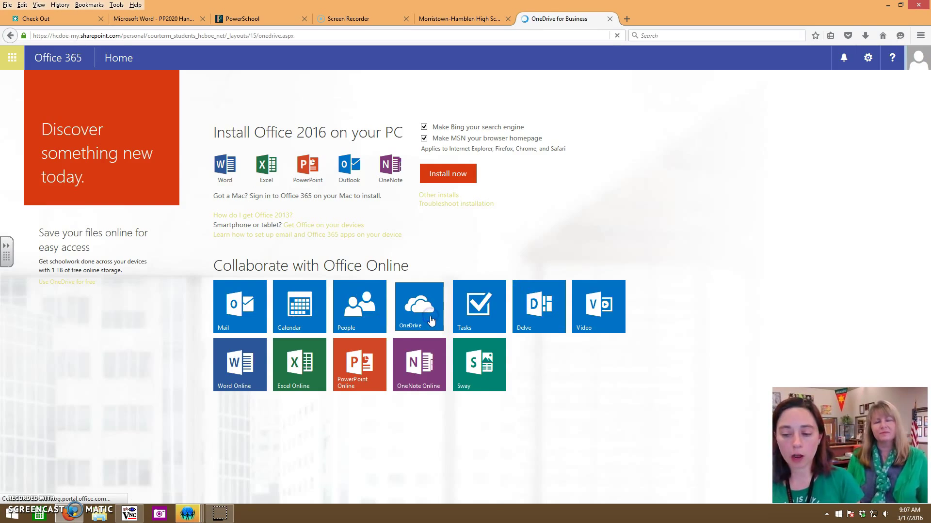
pyautogui.click(419, 306)
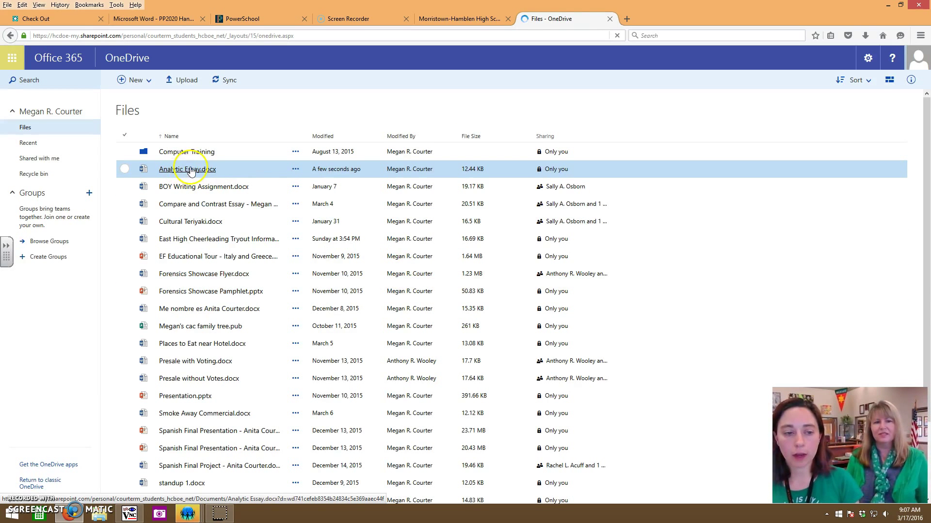
pyautogui.moveTo(188, 168)
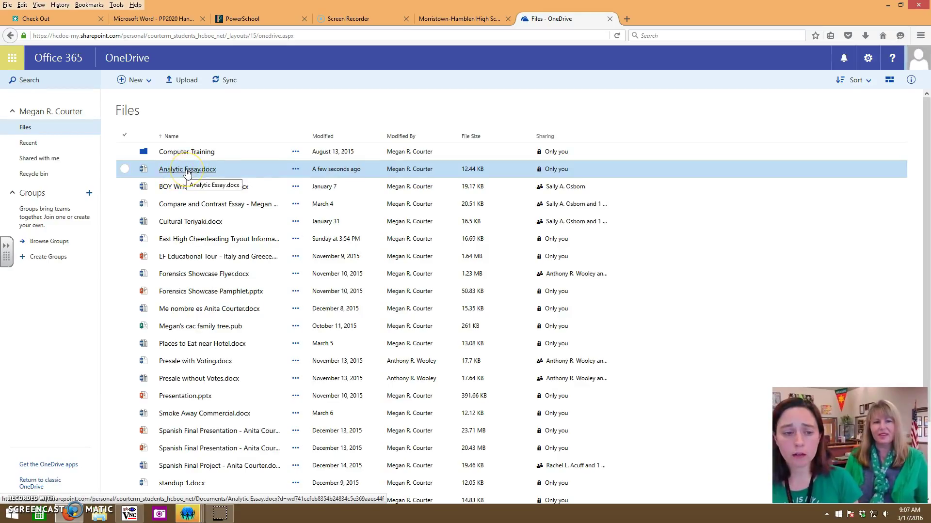
pyautogui.click(187, 169)
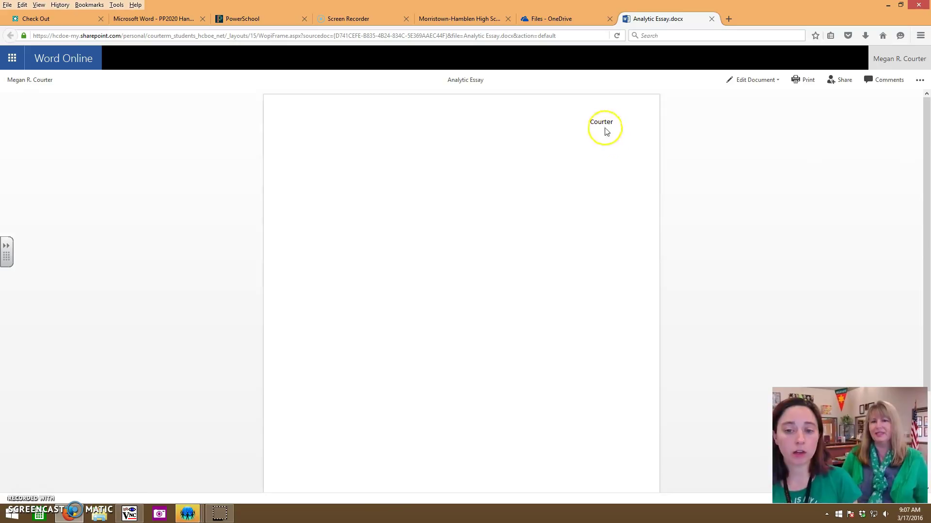
pyautogui.moveTo(637, 93)
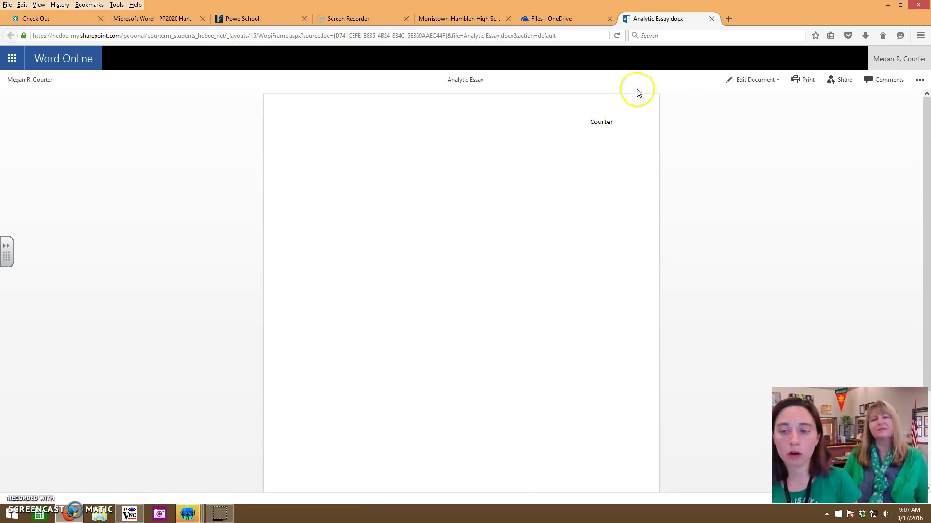
pyautogui.click(752, 79)
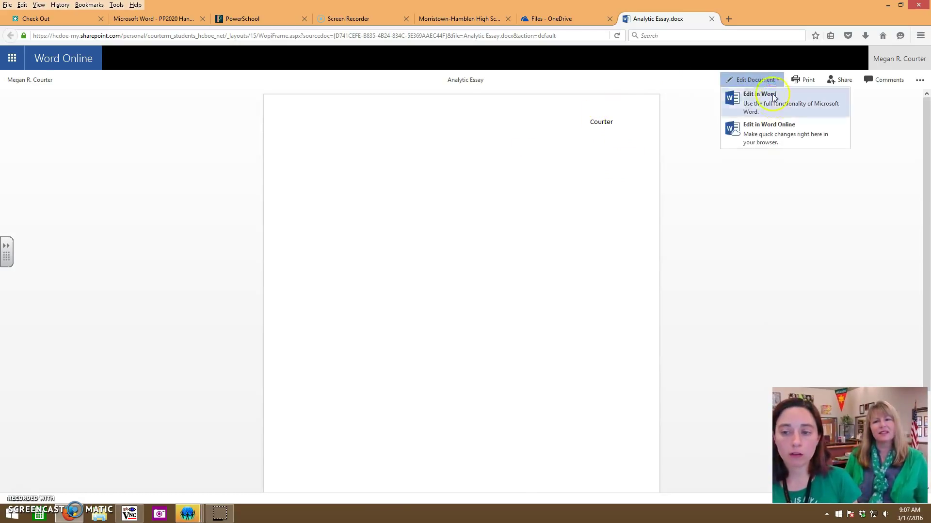
pyautogui.moveTo(784, 134)
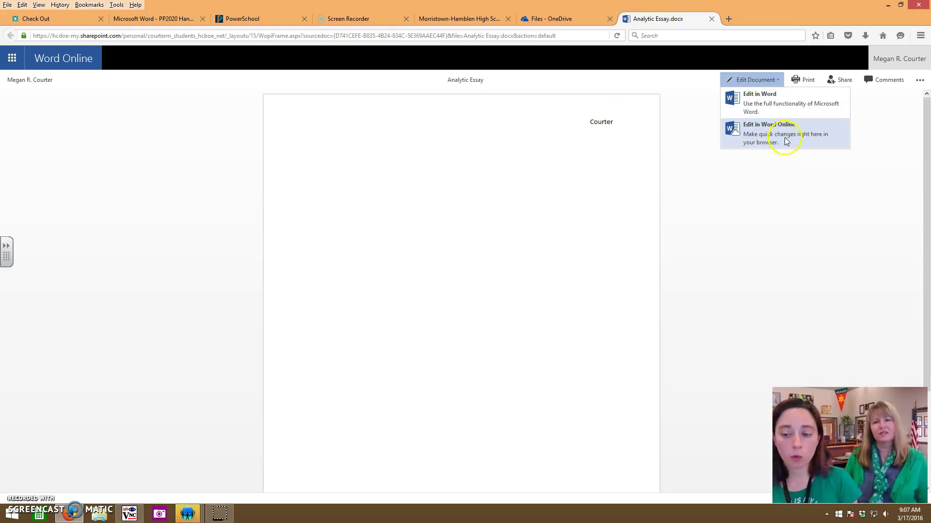
pyautogui.click(770, 133)
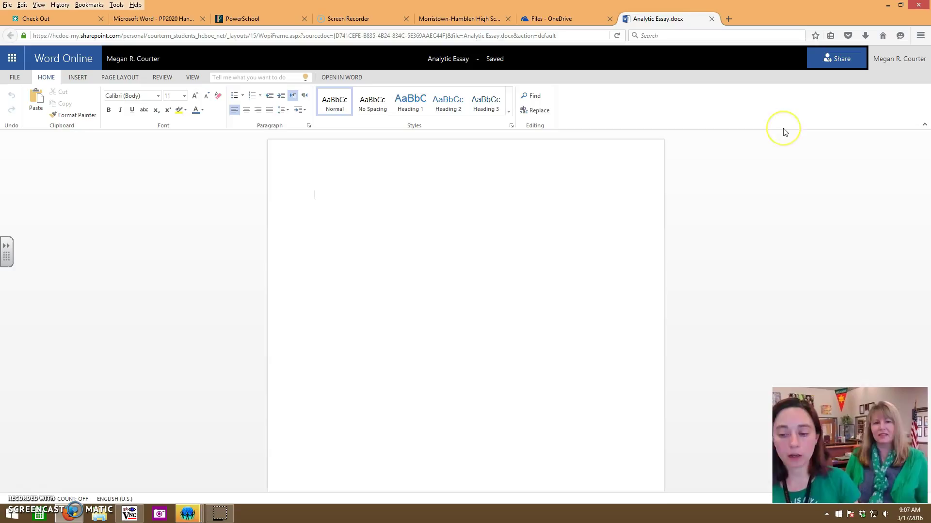
pyautogui.moveTo(784, 132)
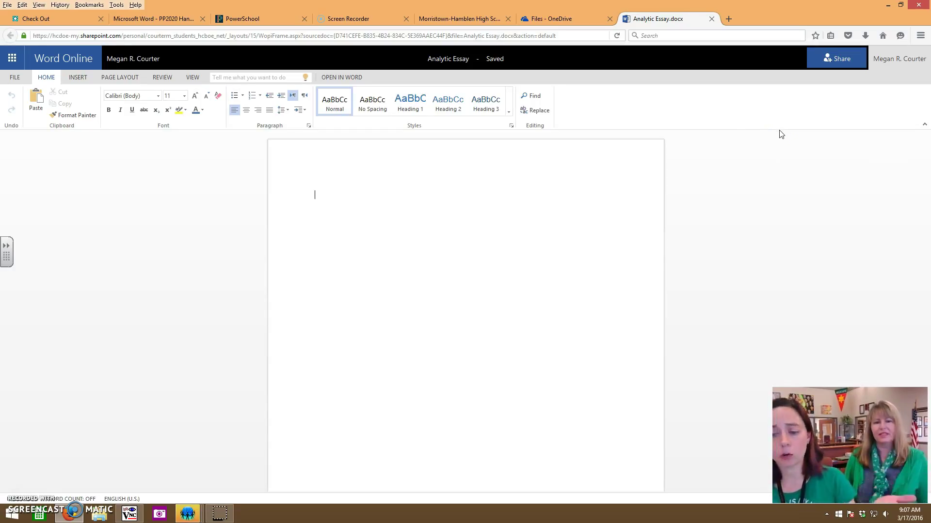
pyautogui.moveTo(314, 147)
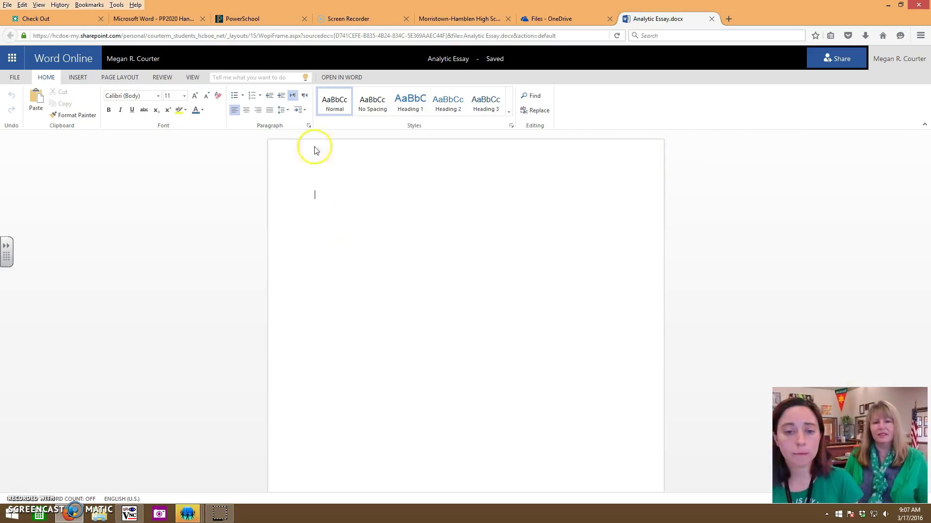
pyautogui.moveTo(391, 267)
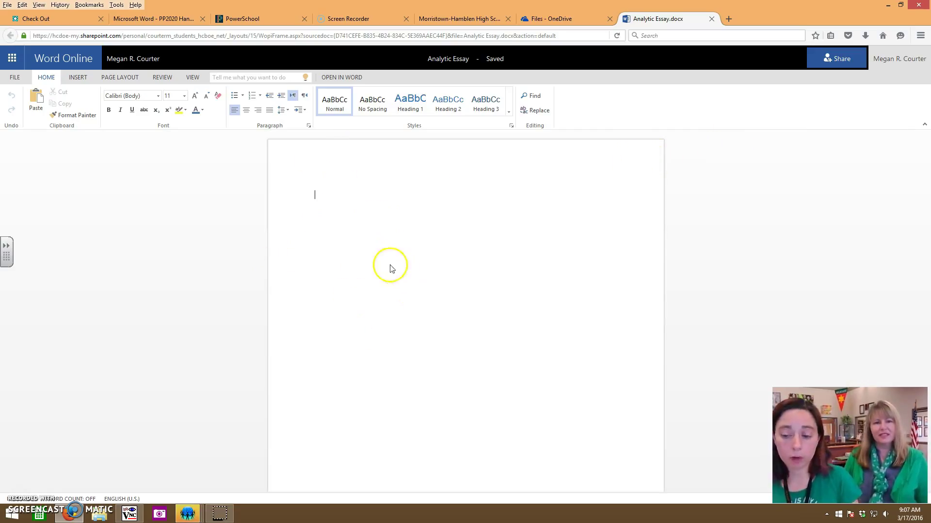
pyautogui.moveTo(426, 288)
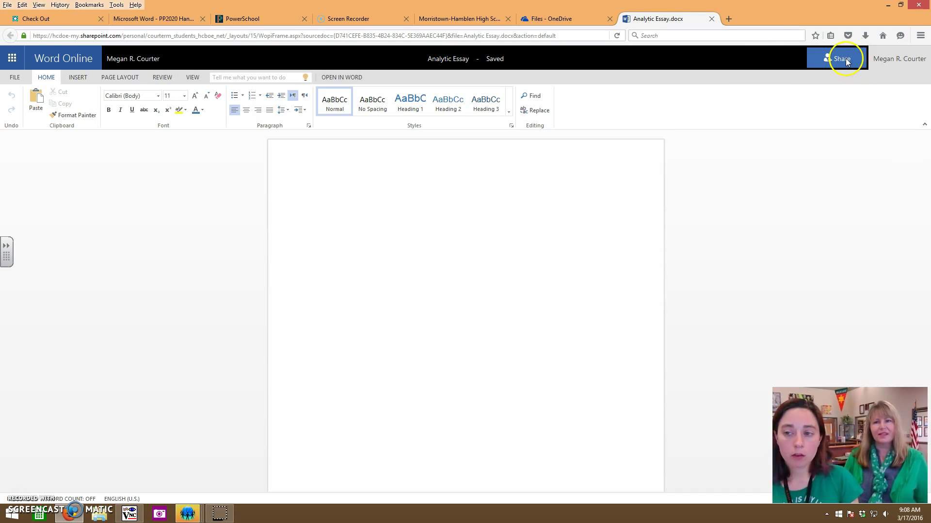
# Step: Invite the teacher 'wheatley', chosen from suggestions, with Can edit rights and send the share
pyautogui.click(840, 59)
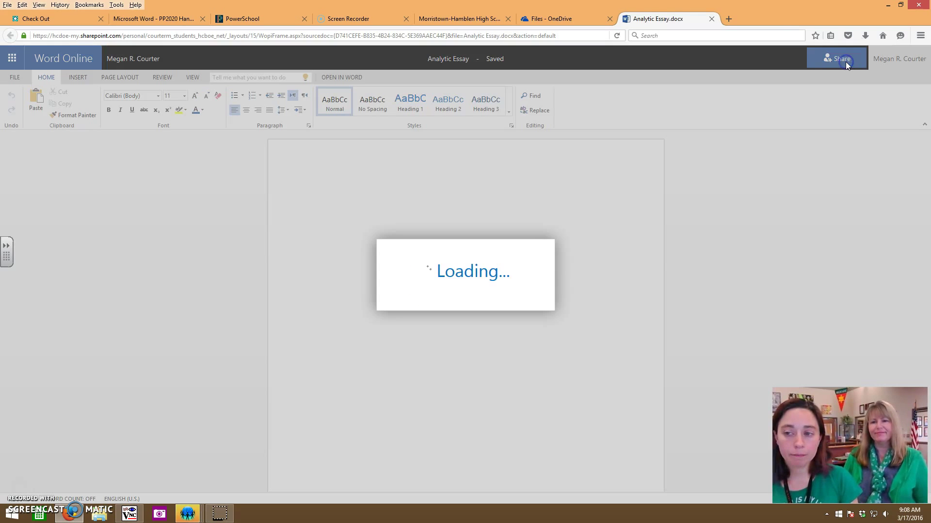
pyautogui.click(836, 58)
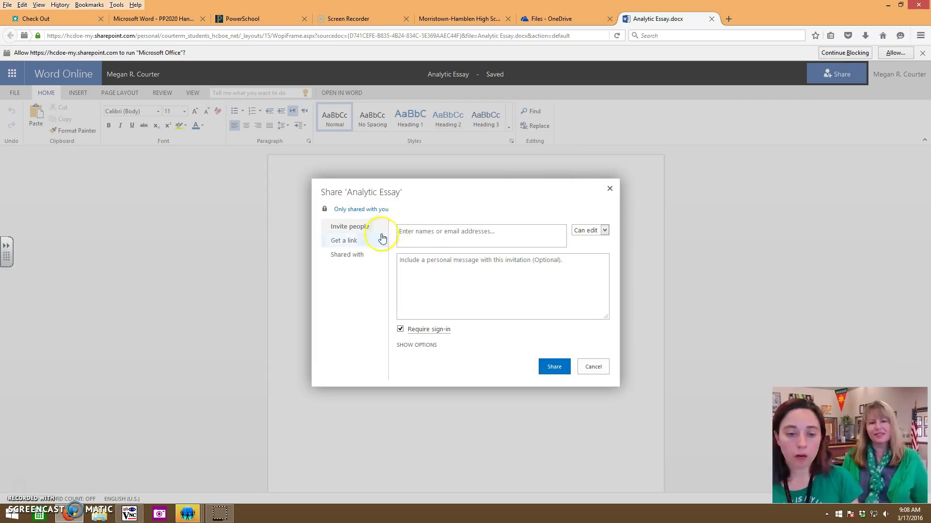
pyautogui.click(480, 235)
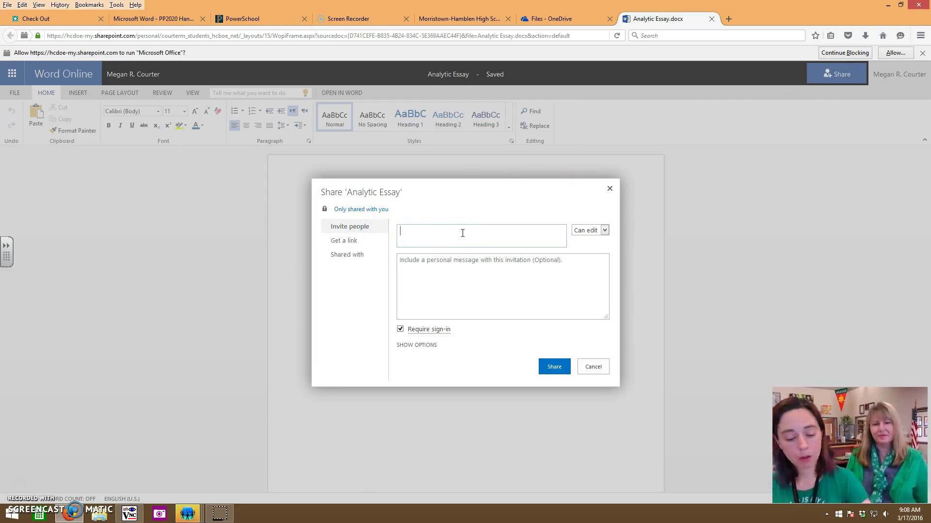
pyautogui.write('wheat')
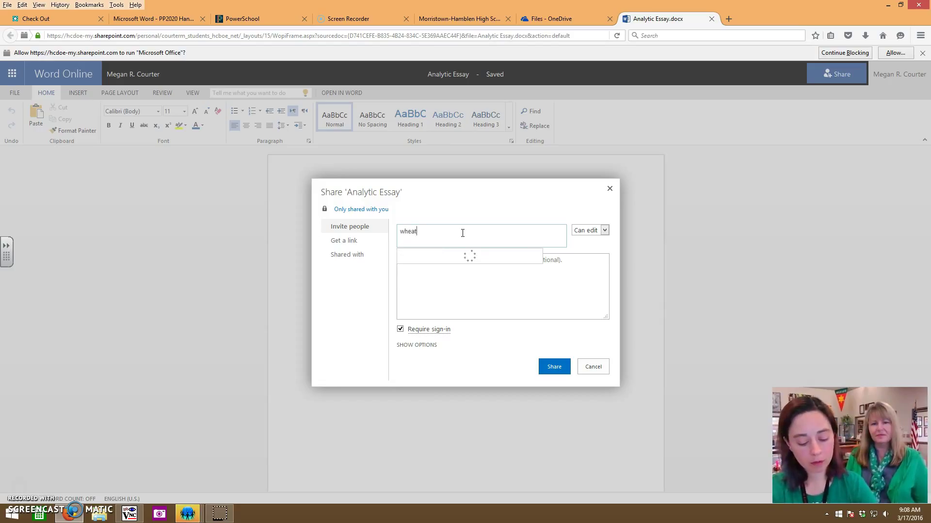
pyautogui.write('ley')
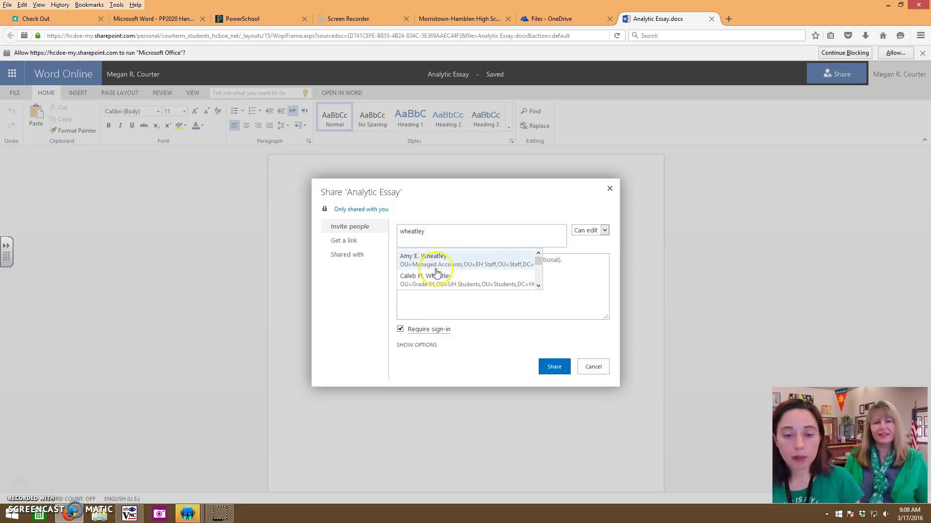
pyautogui.moveTo(466, 272)
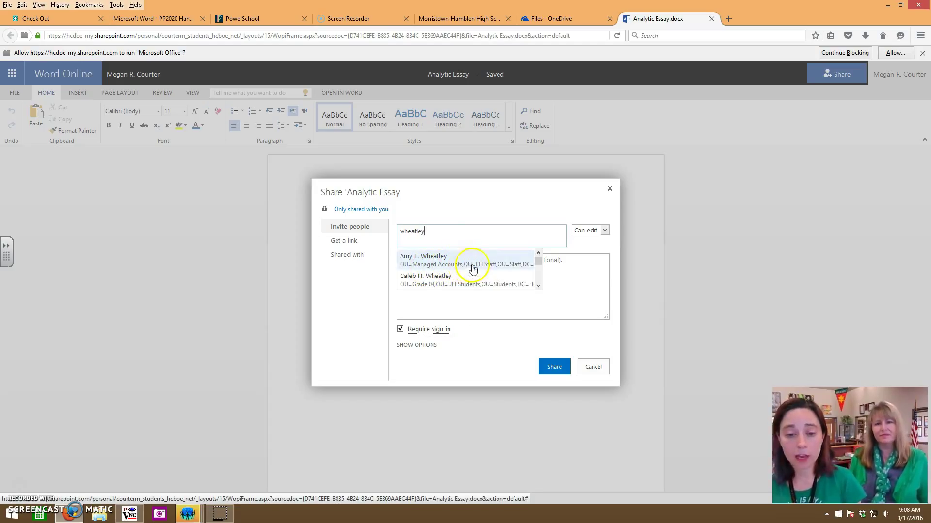
pyautogui.moveTo(490, 272)
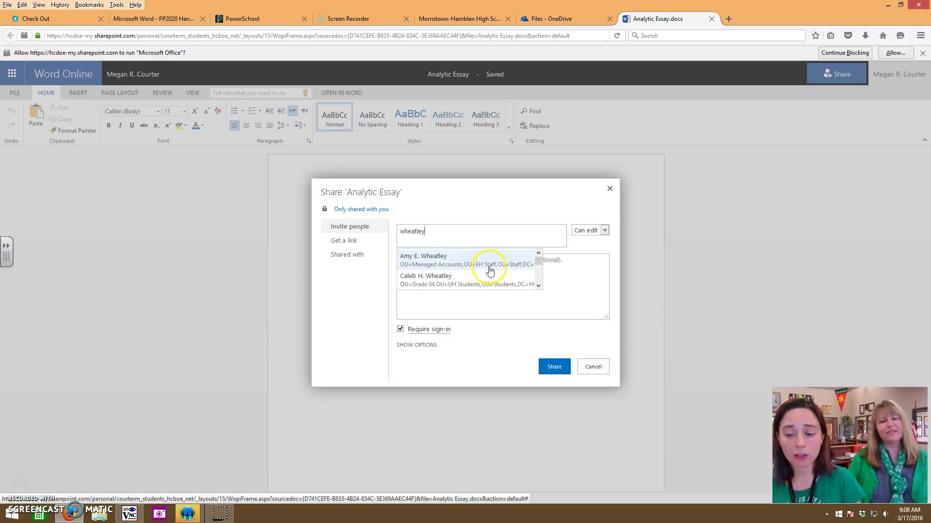
pyautogui.click(423, 260)
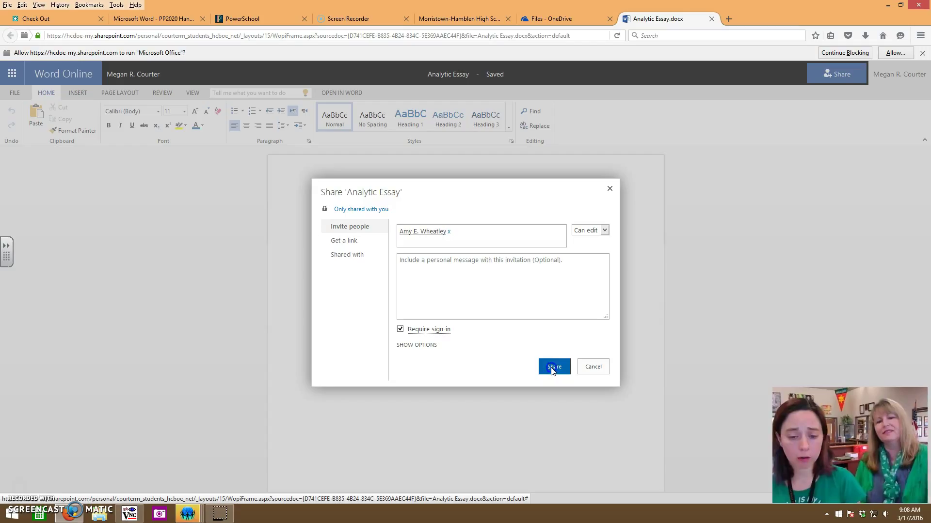
pyautogui.click(554, 367)
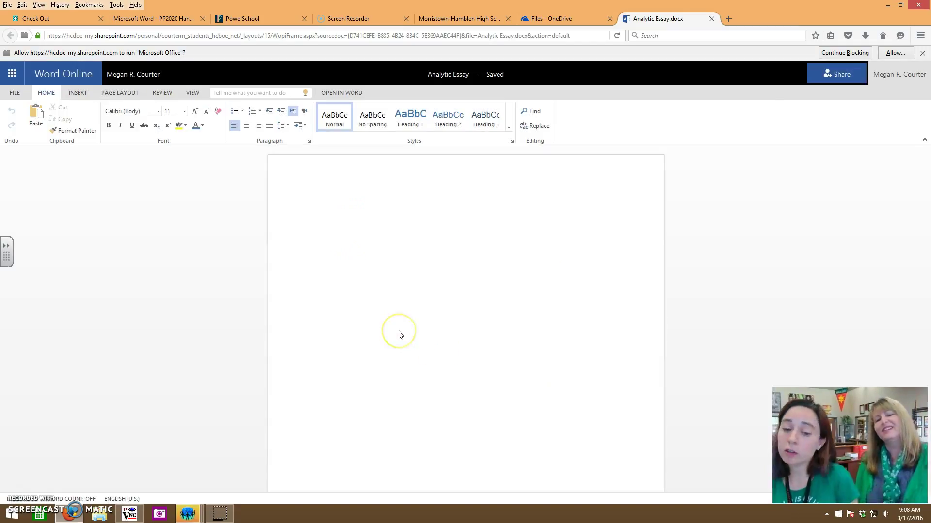
pyautogui.click(836, 73)
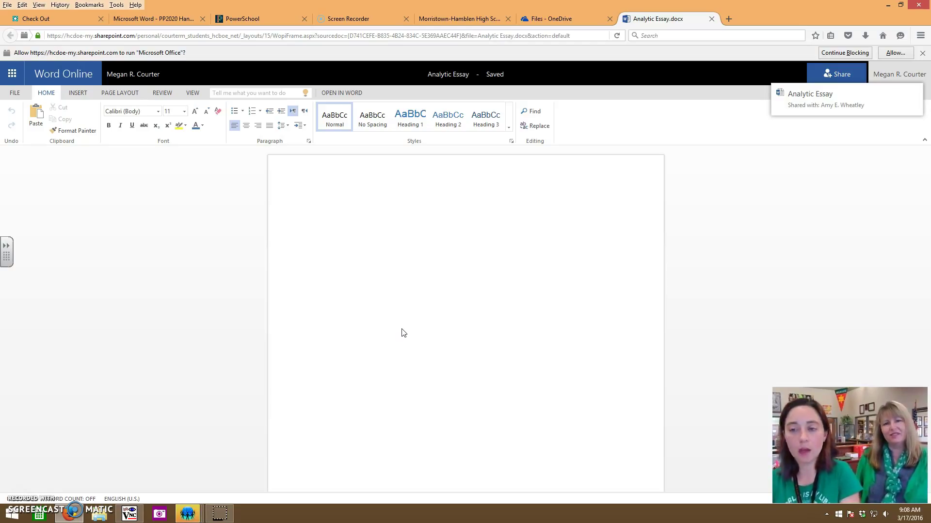
pyautogui.click(445, 306)
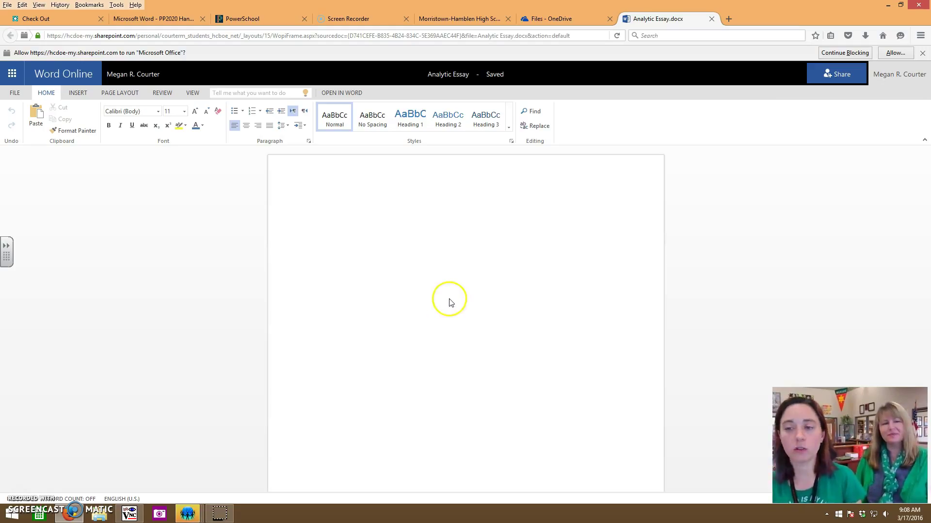
pyautogui.moveTo(563, 282)
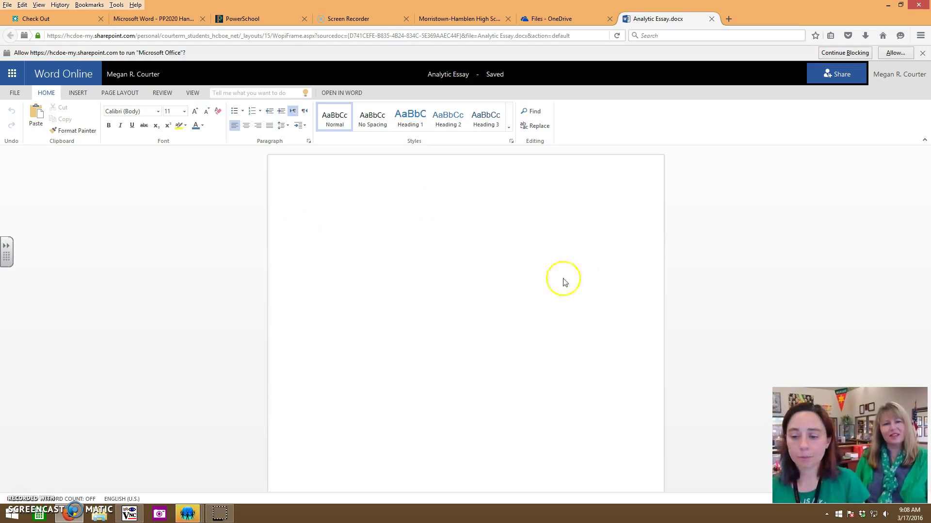
pyautogui.moveTo(489, 315)
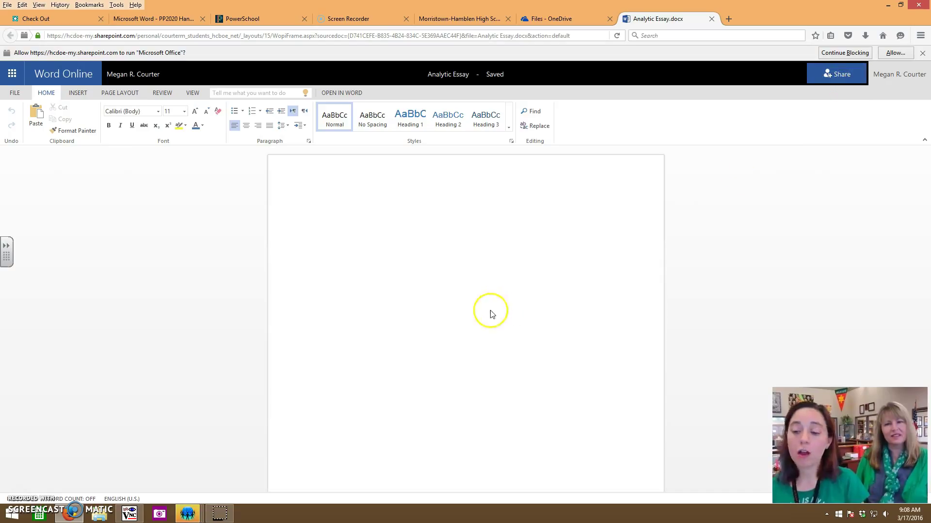
pyautogui.moveTo(68, 174)
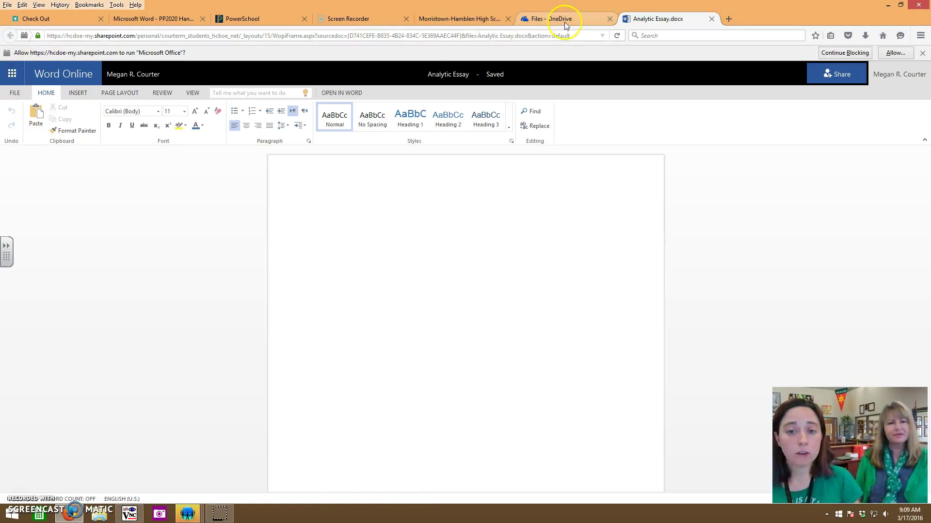
# Step: Switch to the Files - OneDrive tab and show the Shared with me list
pyautogui.click(558, 19)
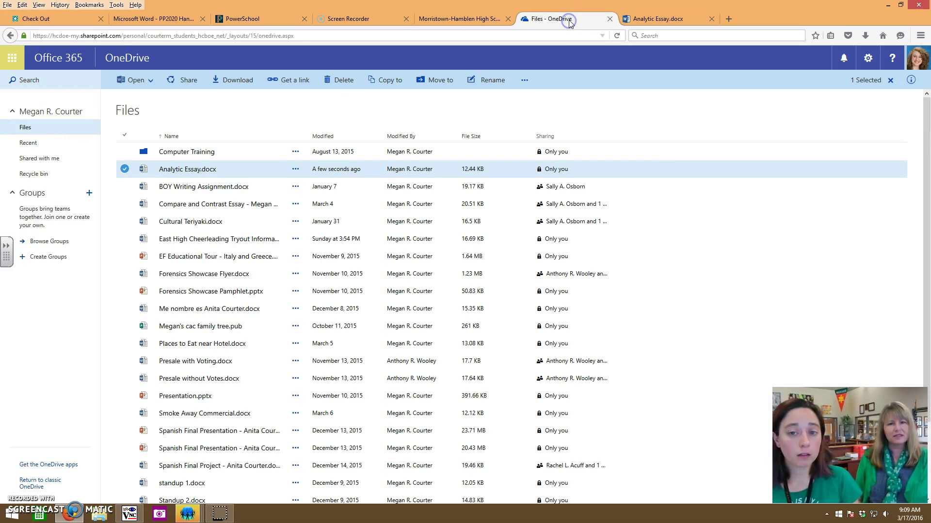
pyautogui.moveTo(34, 176)
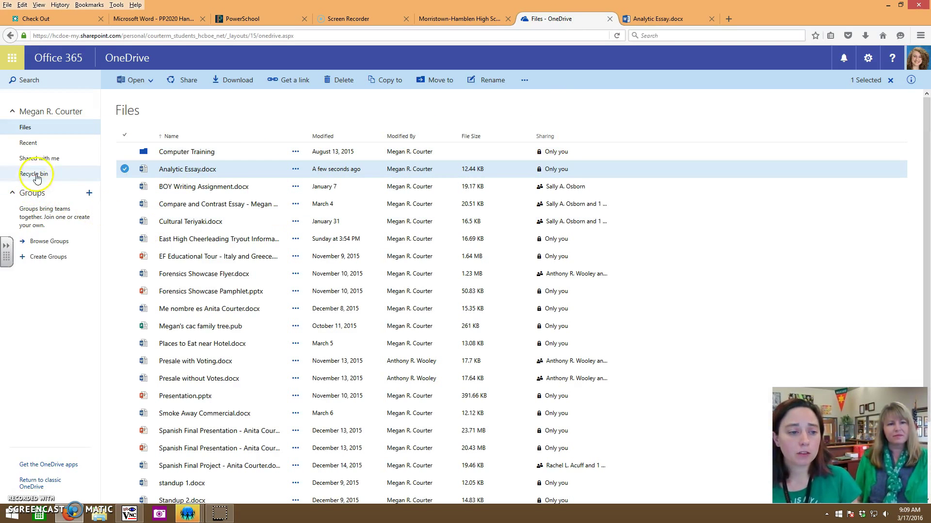
pyautogui.moveTo(126, 57)
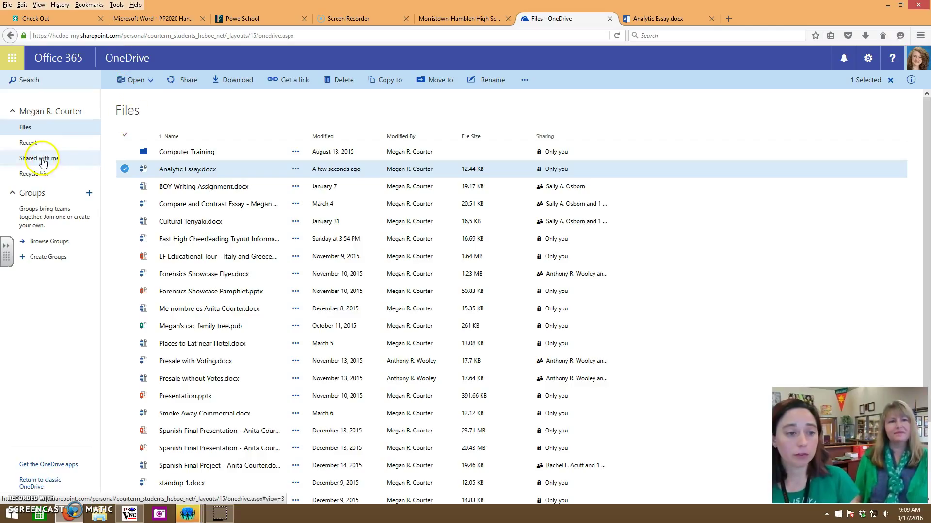
pyautogui.click(39, 158)
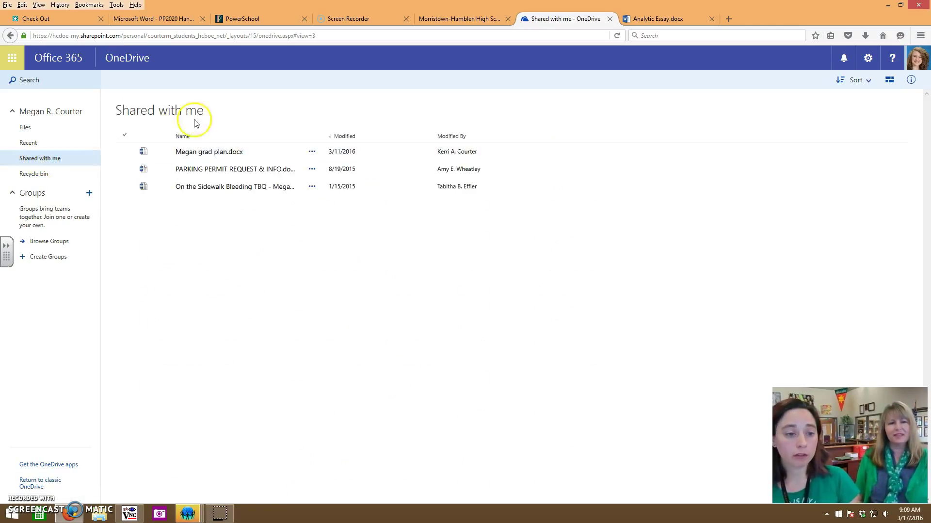
pyautogui.moveTo(40, 158)
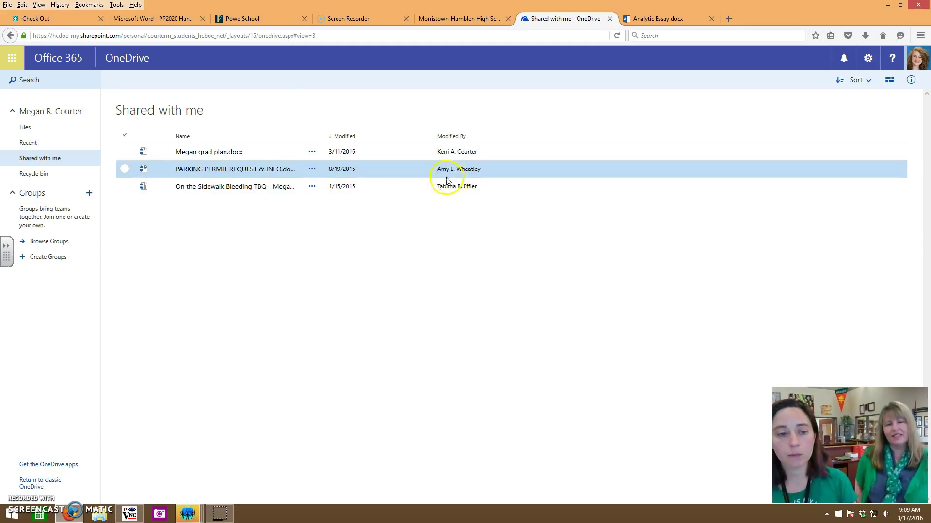
# Step: Return to the main Files list via the left navigation after reviewing shared files
pyautogui.click(25, 127)
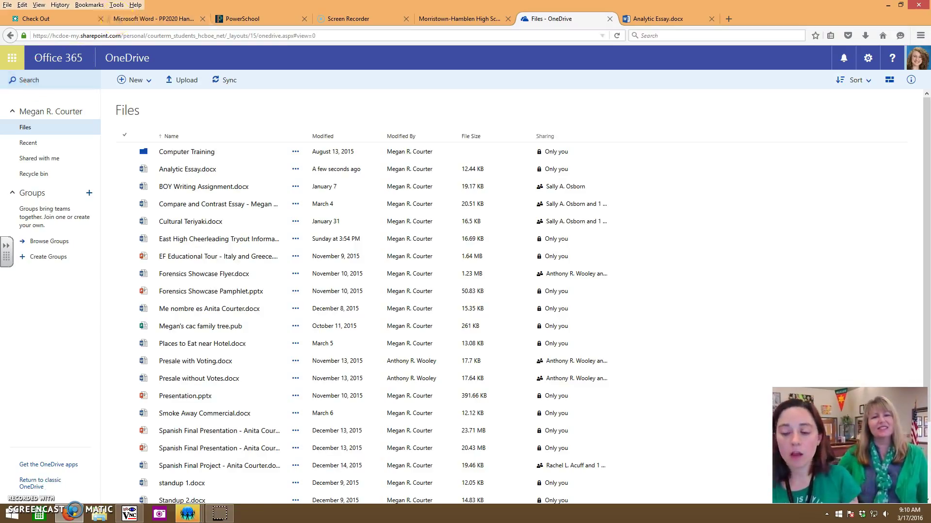
pyautogui.moveTo(131, 96)
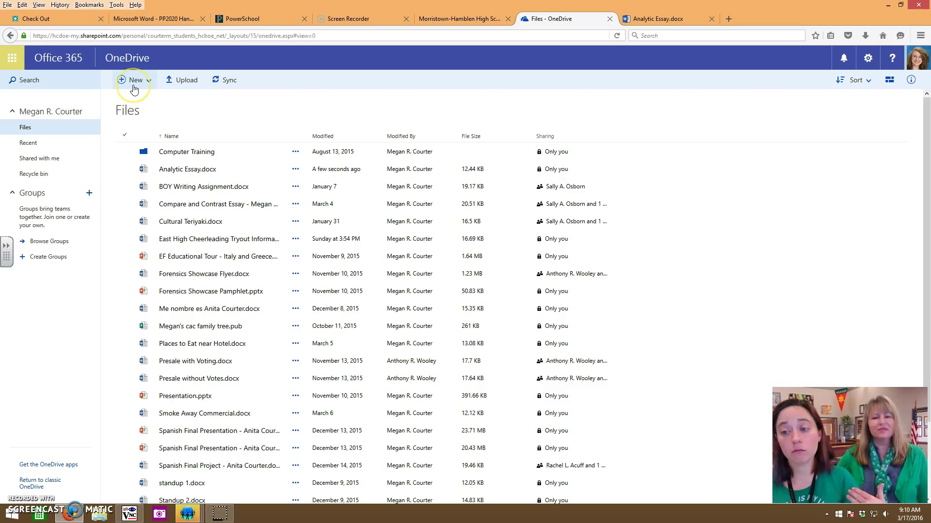
pyautogui.moveTo(101, 403)
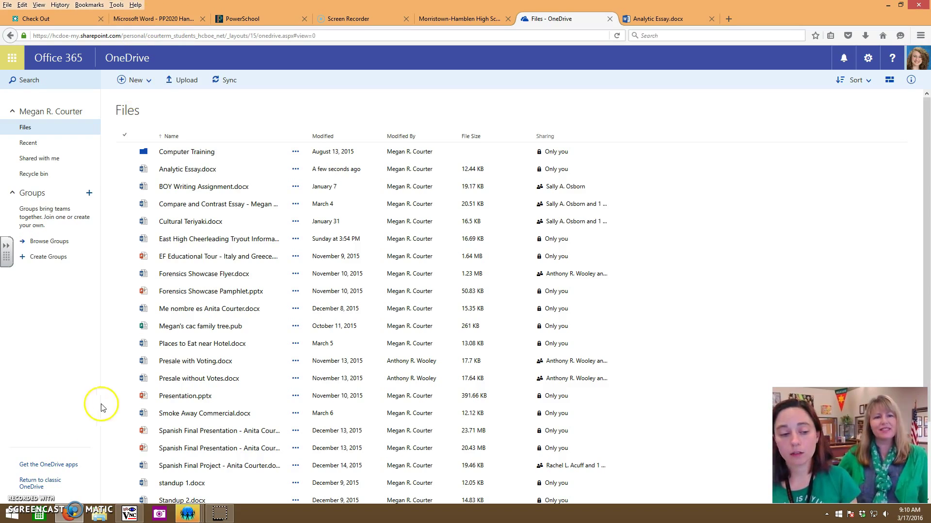